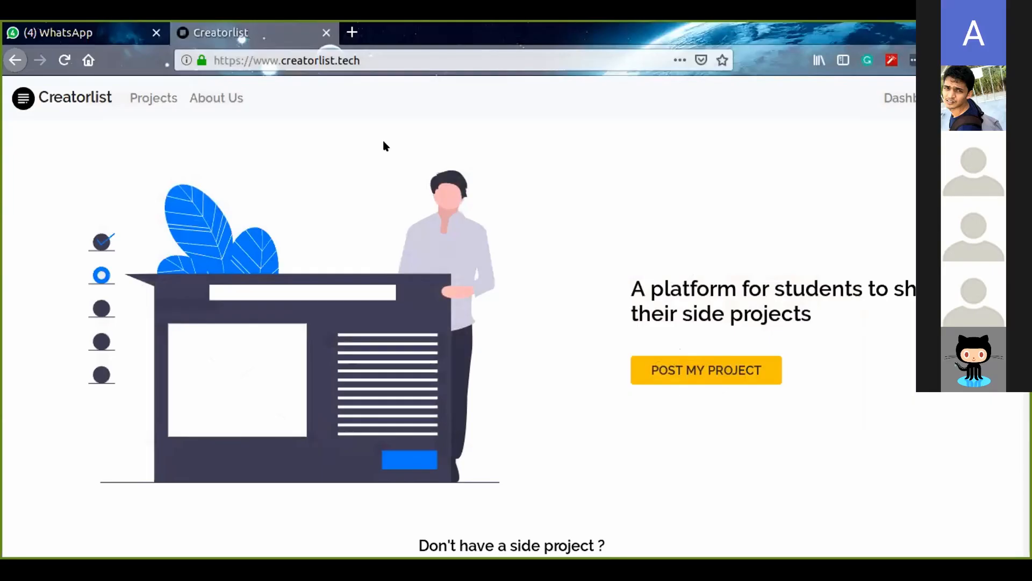
mouse_move(596, 164)
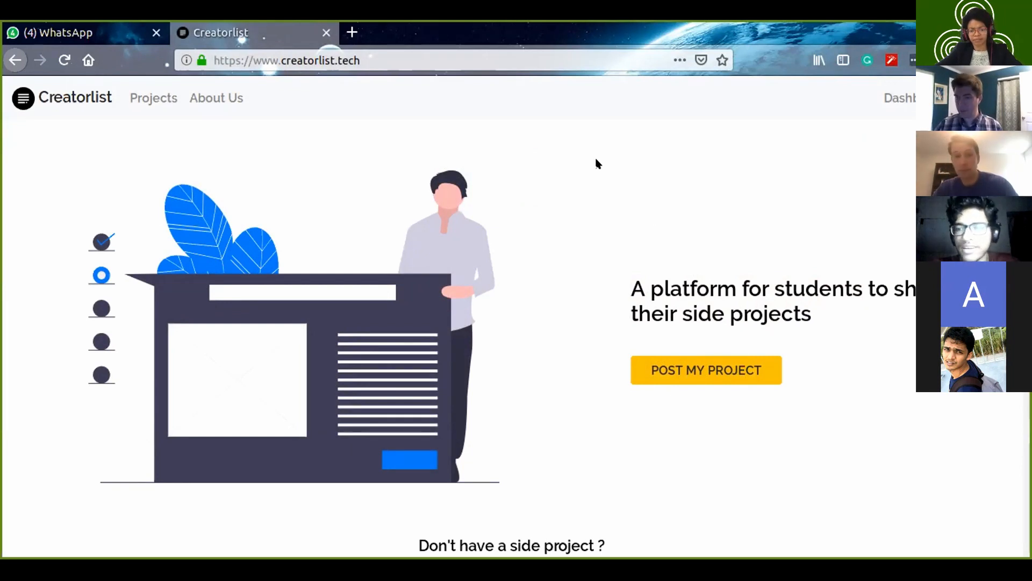
mouse_move(507, 174)
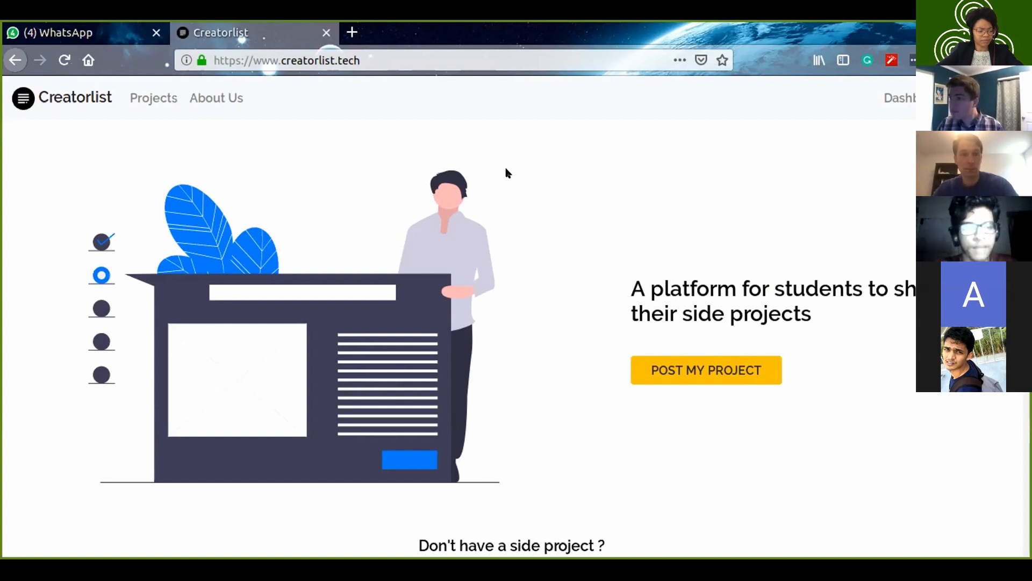
mouse_move(416, 177)
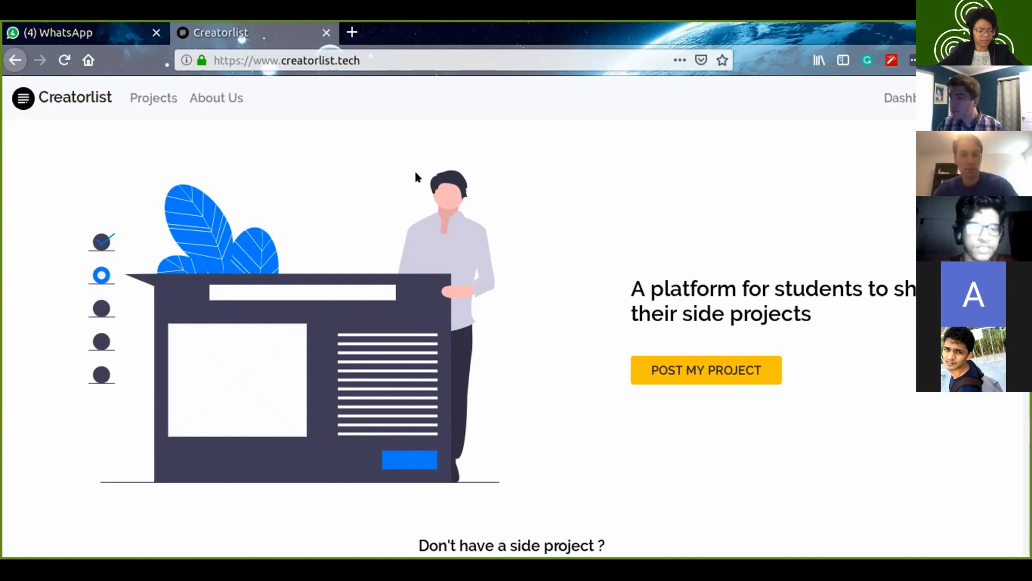
mouse_move(670, 209)
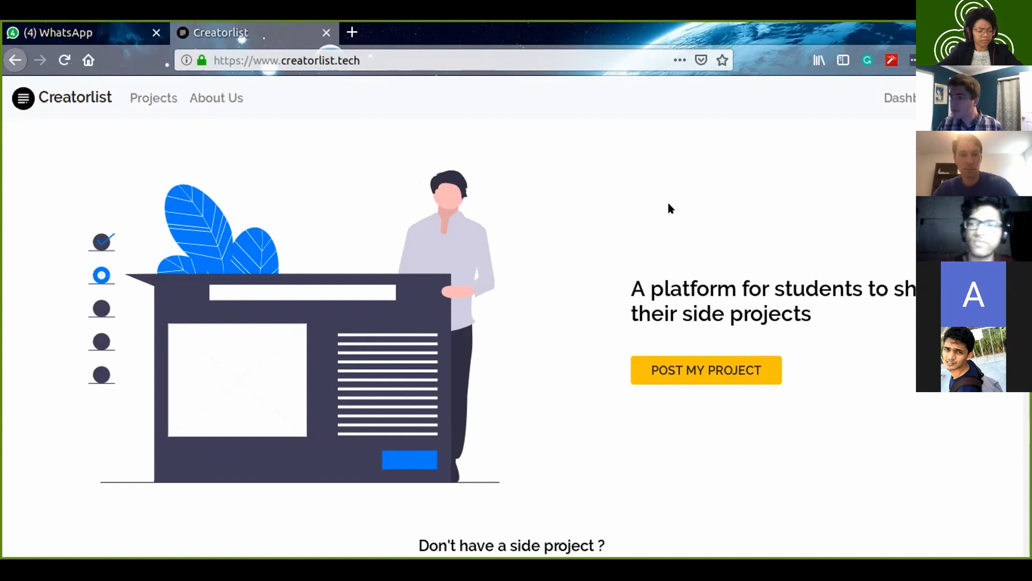
mouse_move(790, 222)
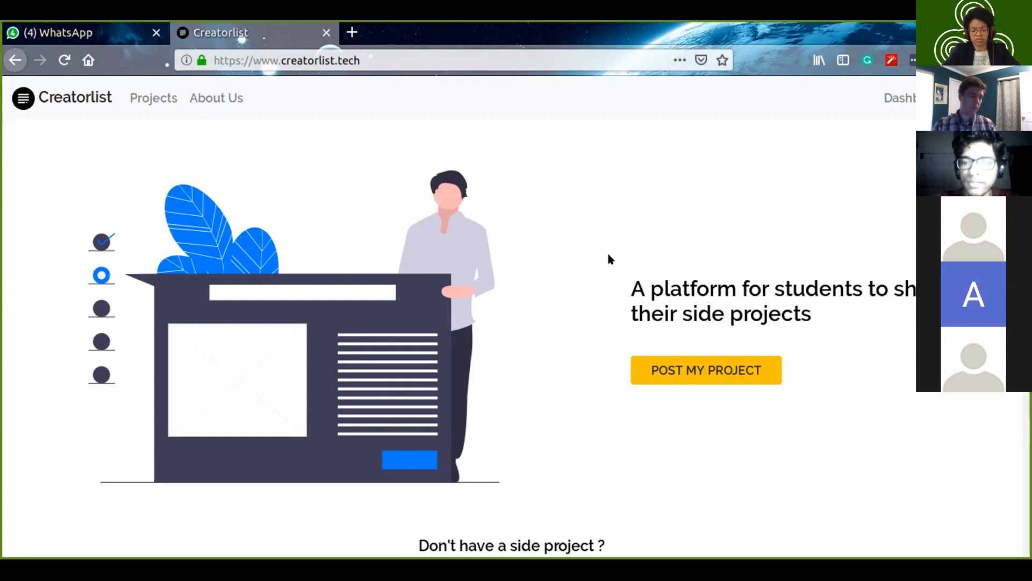
Step: Scroll down the page, then open the Dashboard listing Websites and YouTube Channels projects
scroll("down", 3)
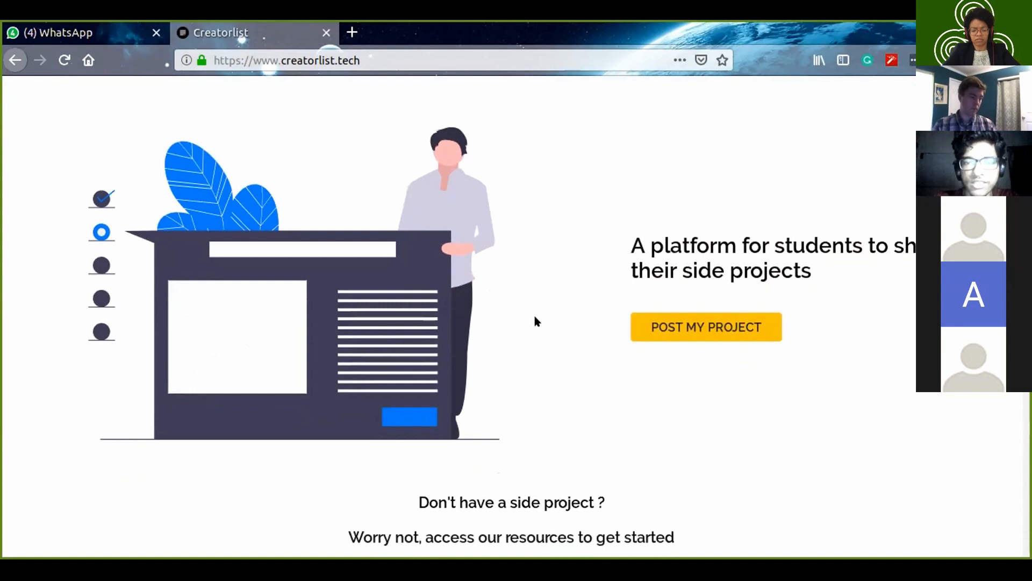
scroll("down", 3)
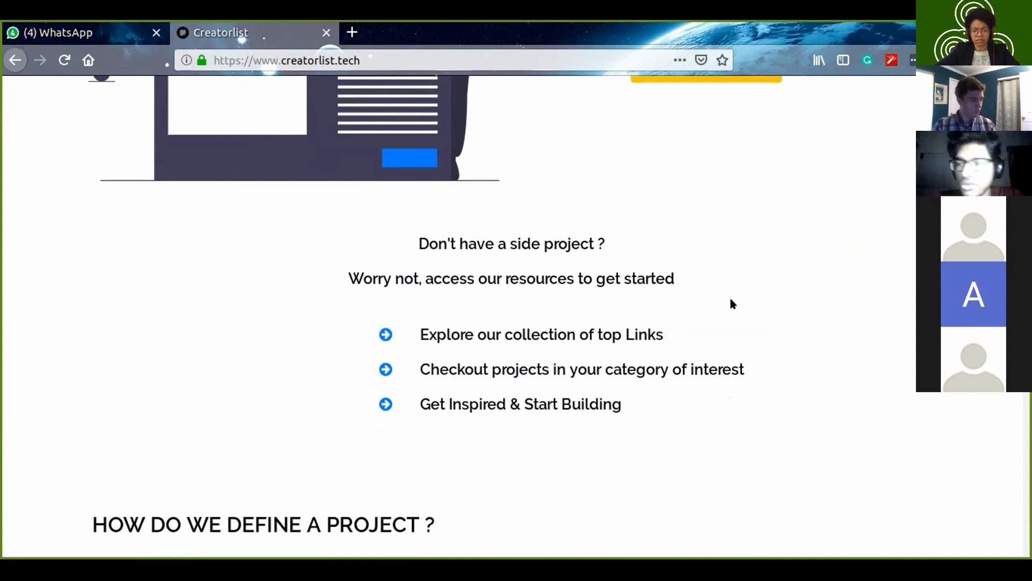
scroll("down", 3)
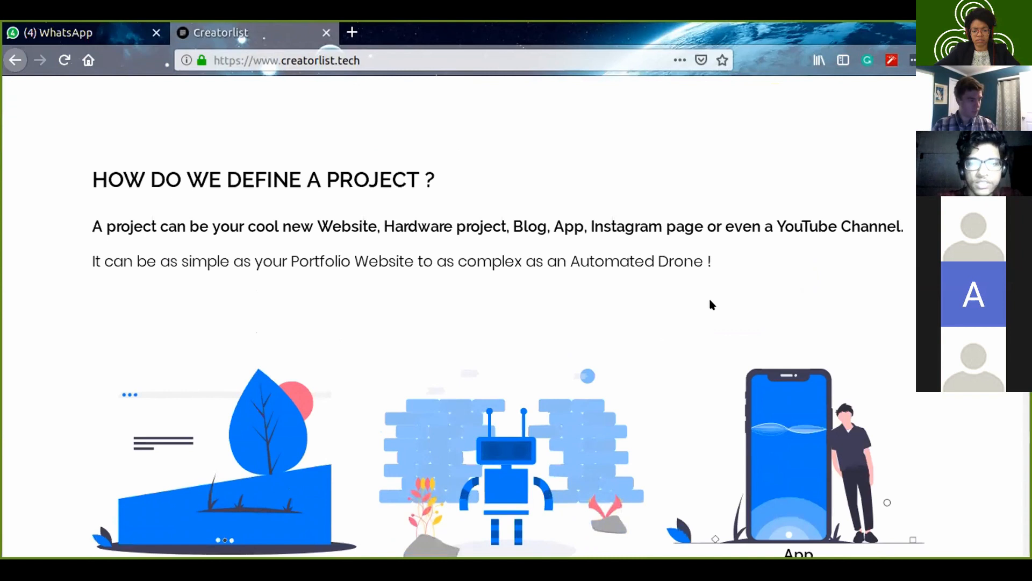
scroll("down", 3)
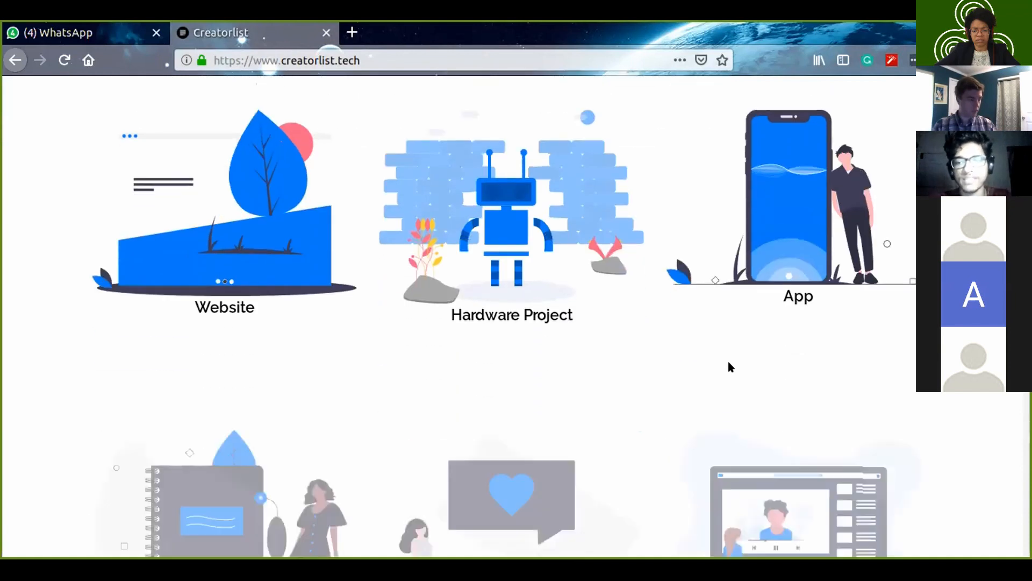
scroll("down", 3)
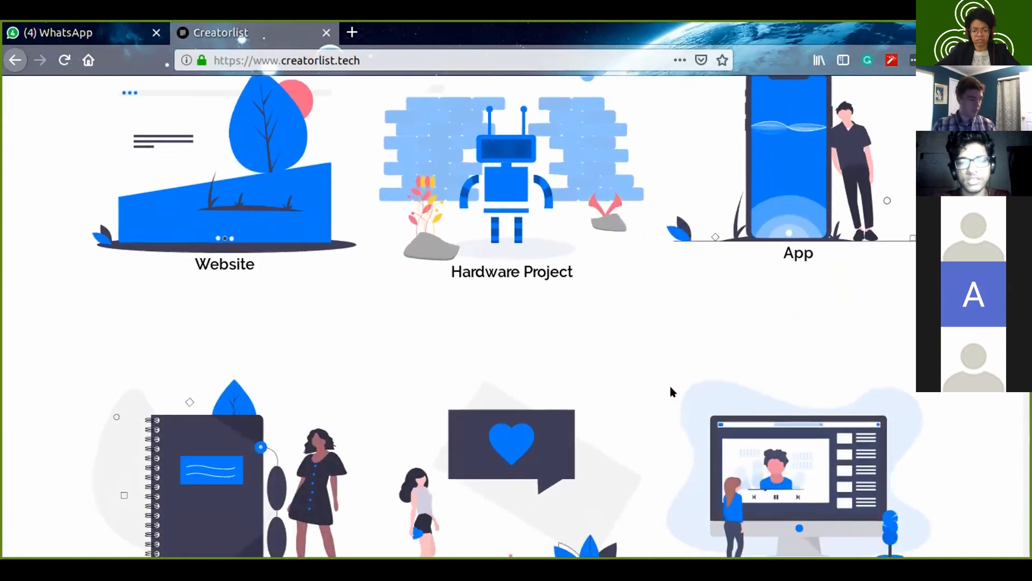
scroll("down", 3)
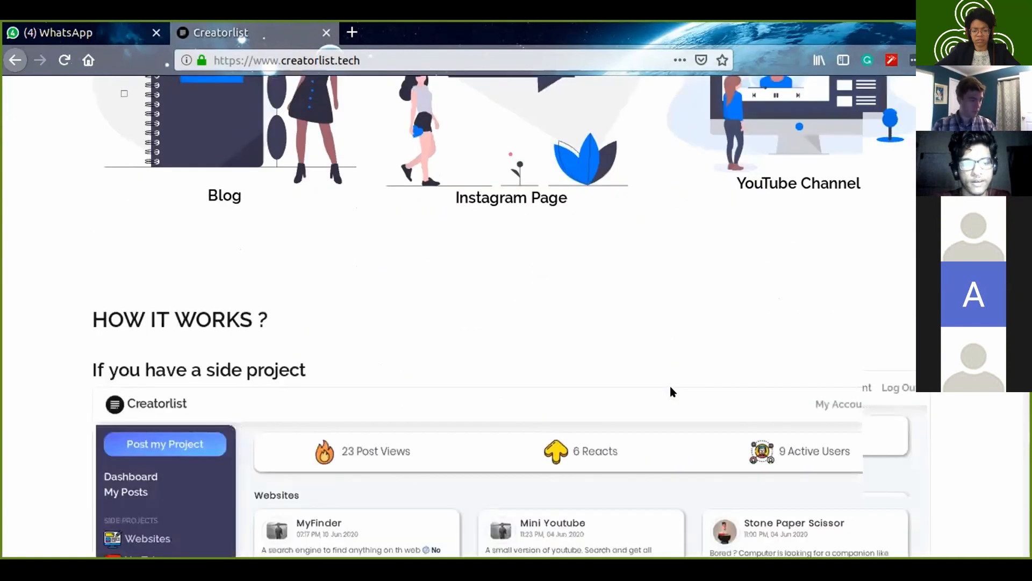
scroll("down", 3)
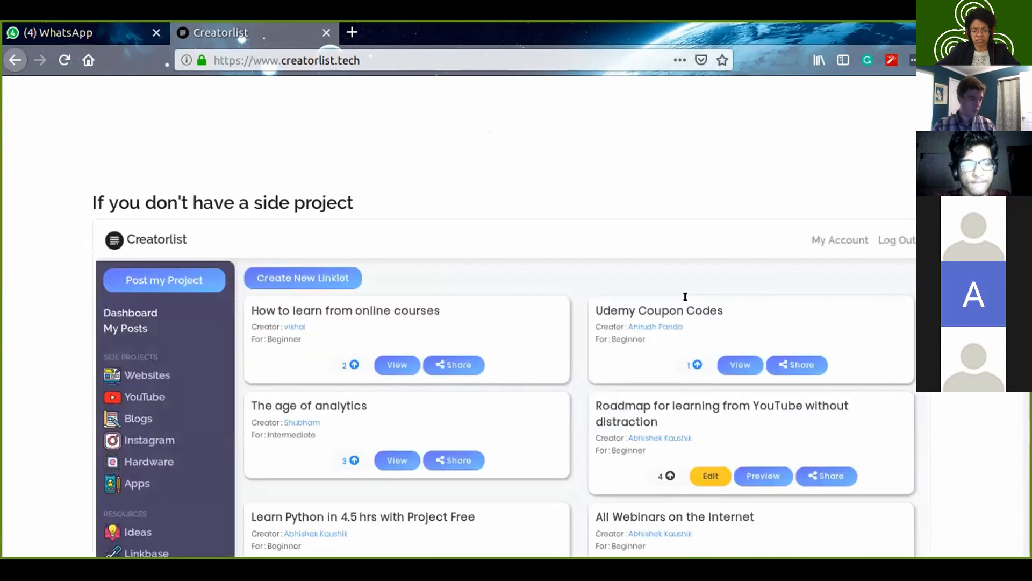
scroll("down", 3)
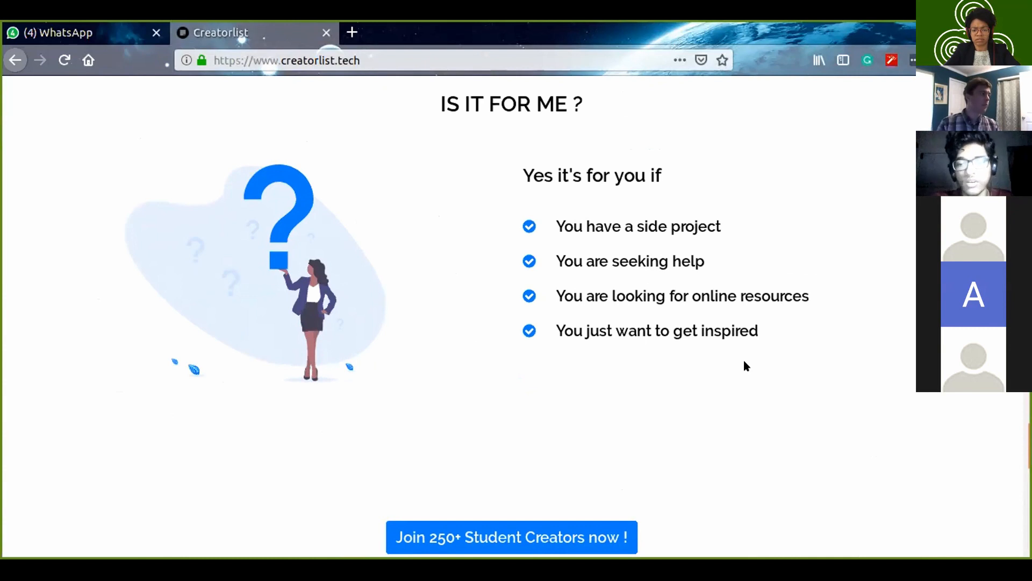
mouse_move(672, 364)
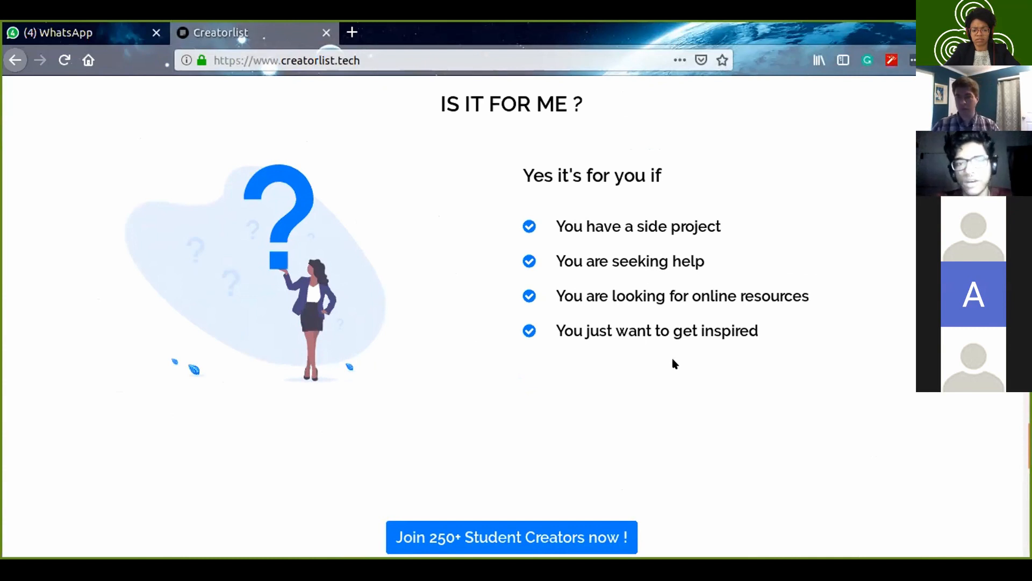
scroll("down", 3)
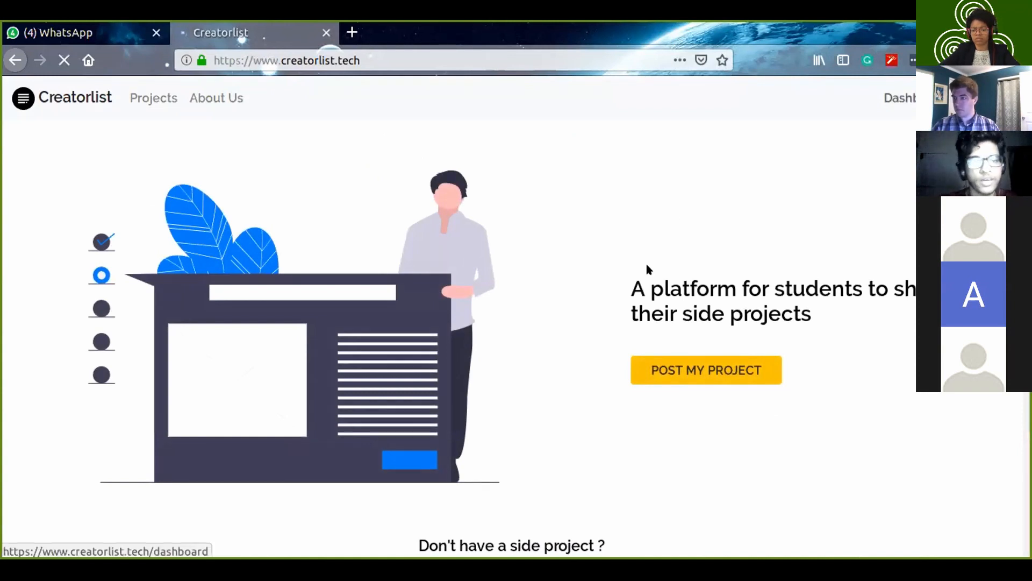
left_click(898, 98)
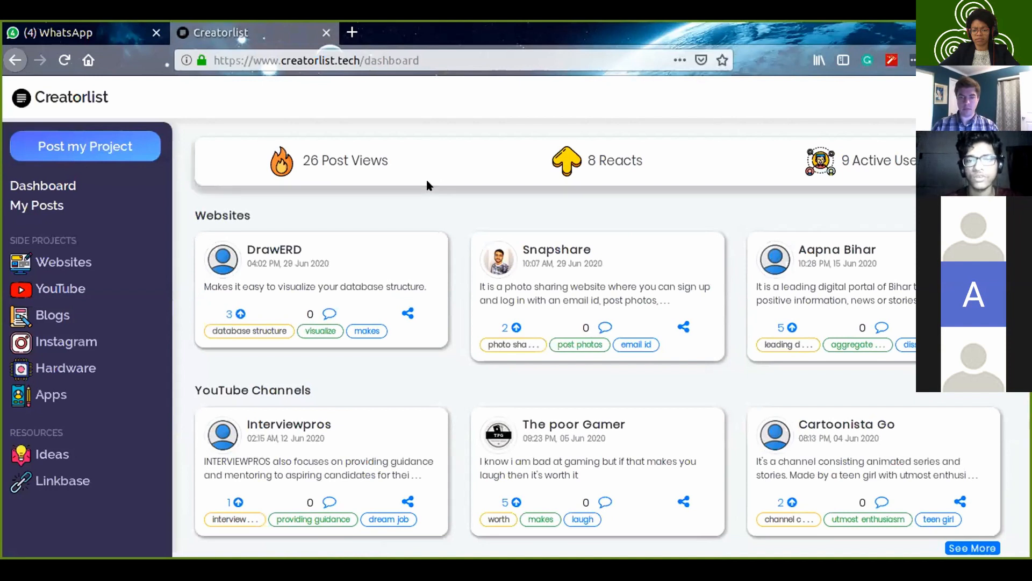
mouse_move(578, 173)
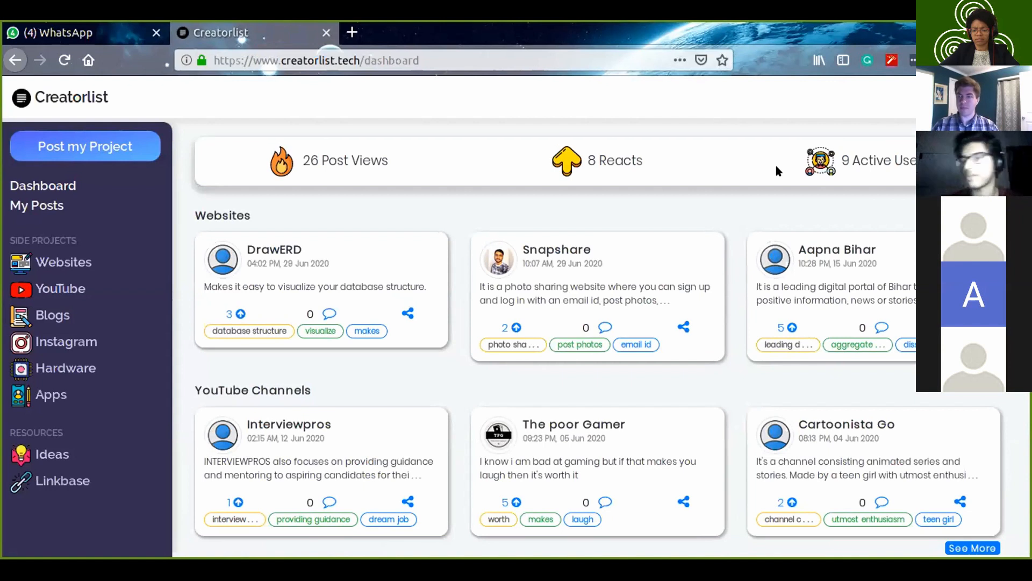
mouse_move(550, 208)
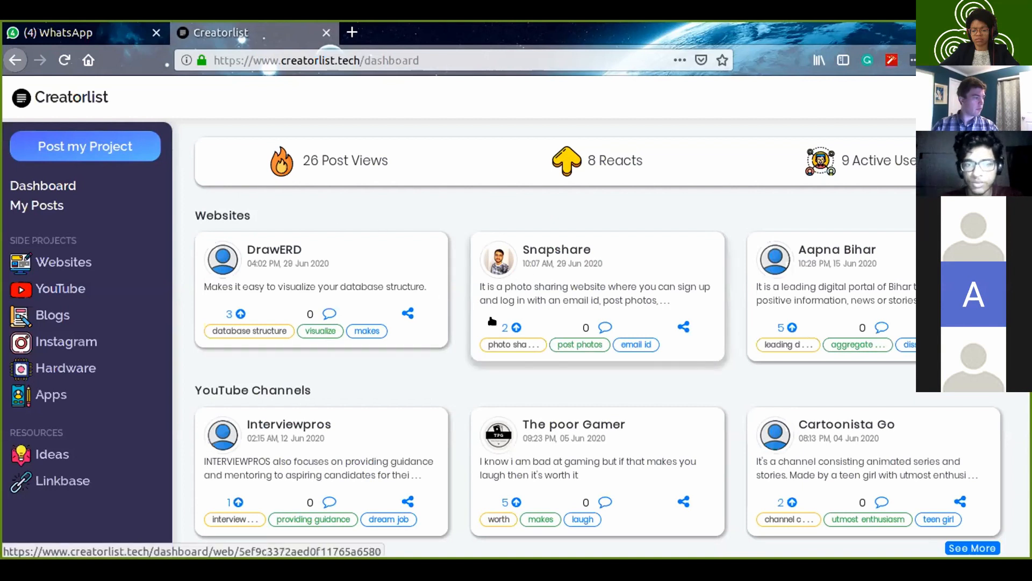
scroll("down", 3)
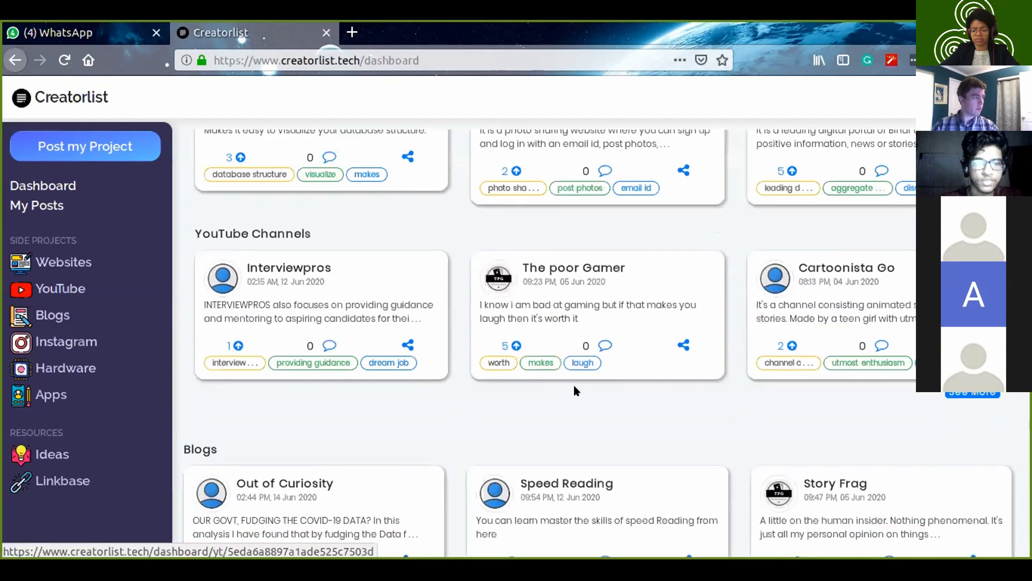
scroll("up", 3)
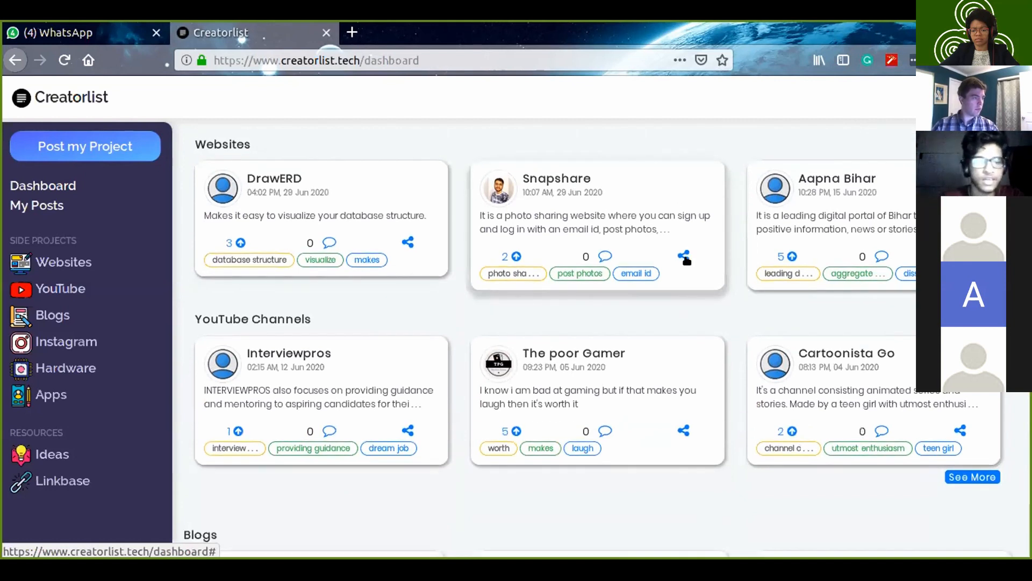
scroll("down", 3)
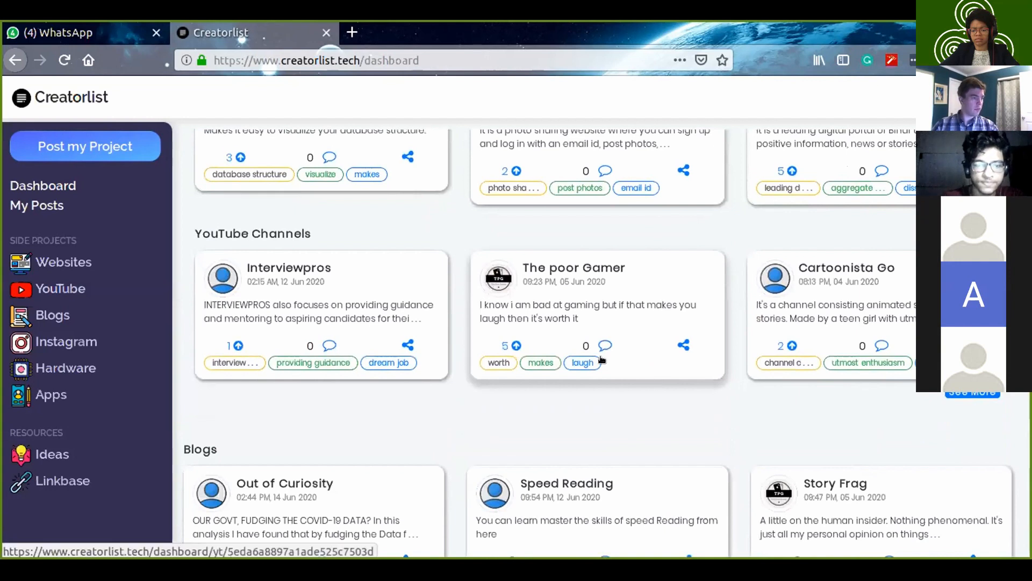
scroll("down", 3)
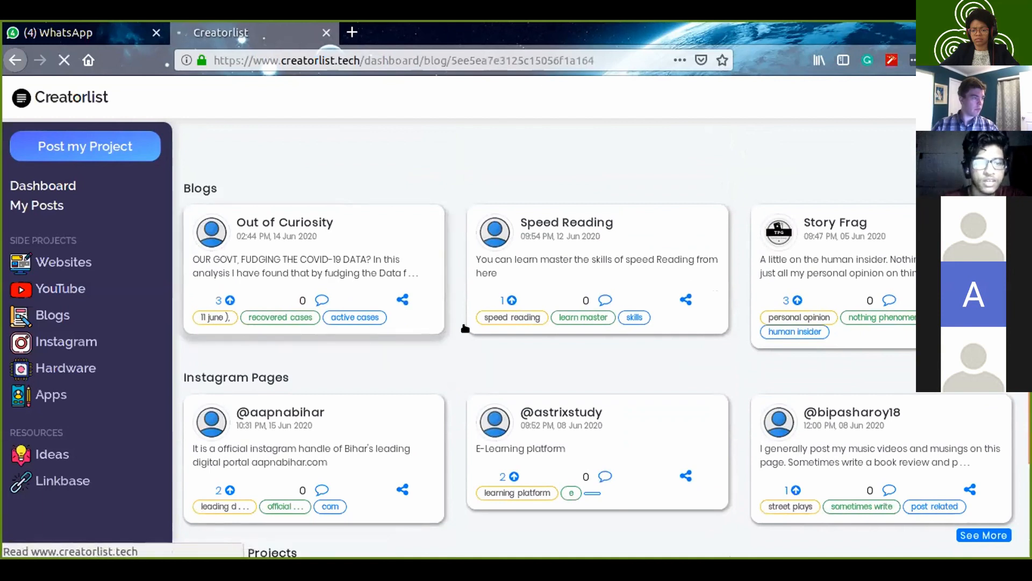
left_click(284, 222)
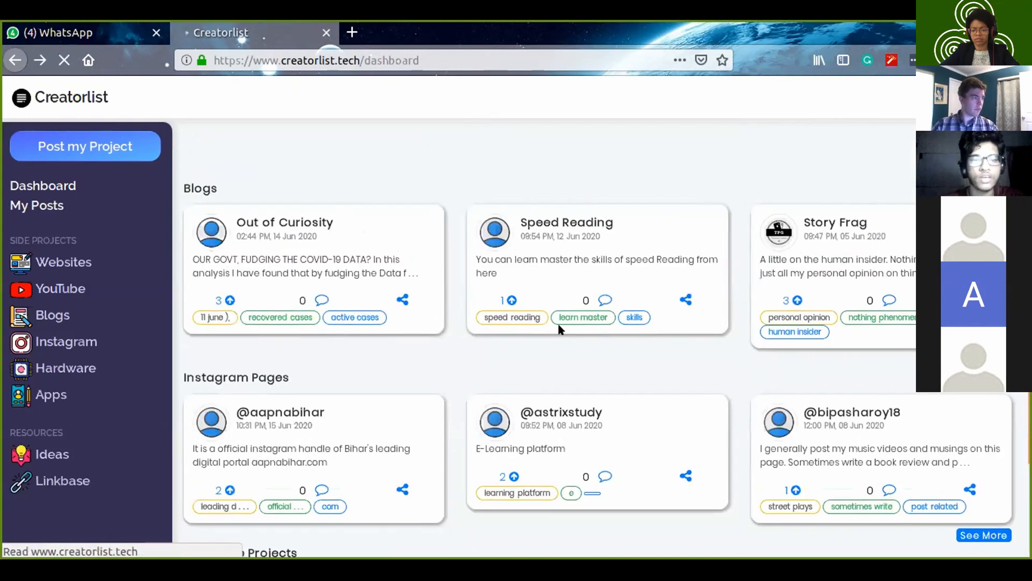
scroll("down", 3)
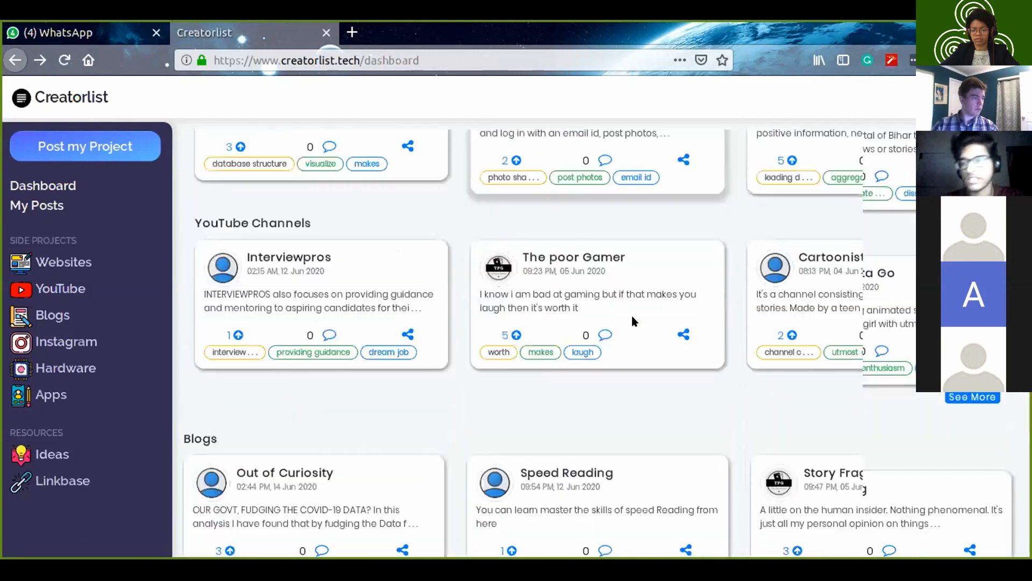
scroll("down", 3)
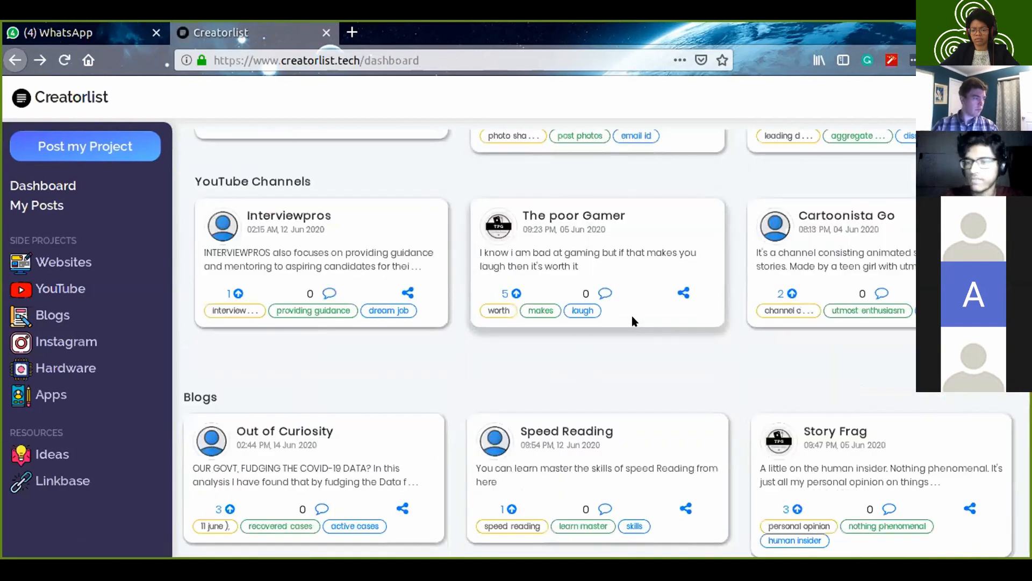
scroll("down", 3)
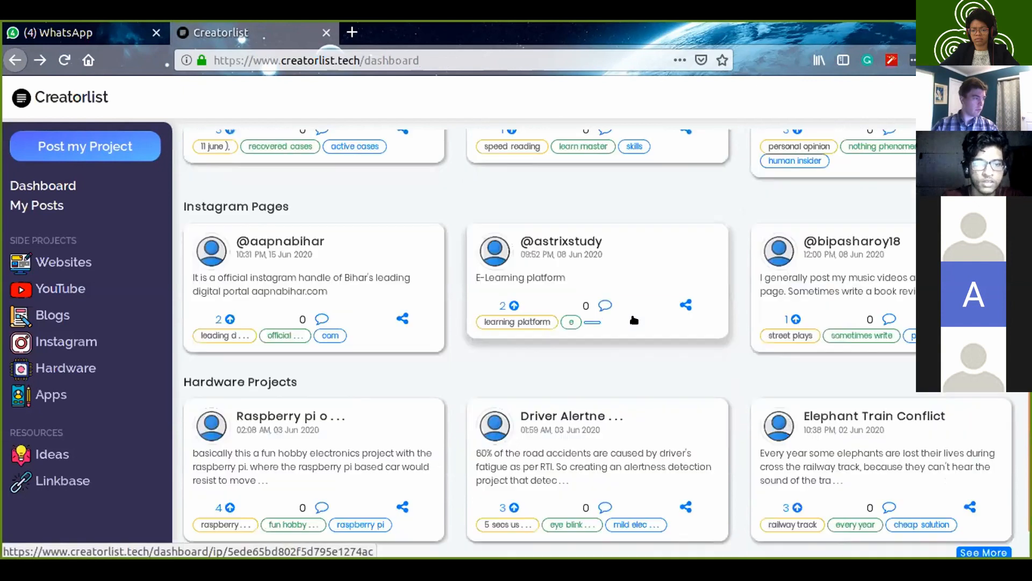
scroll("down", 3)
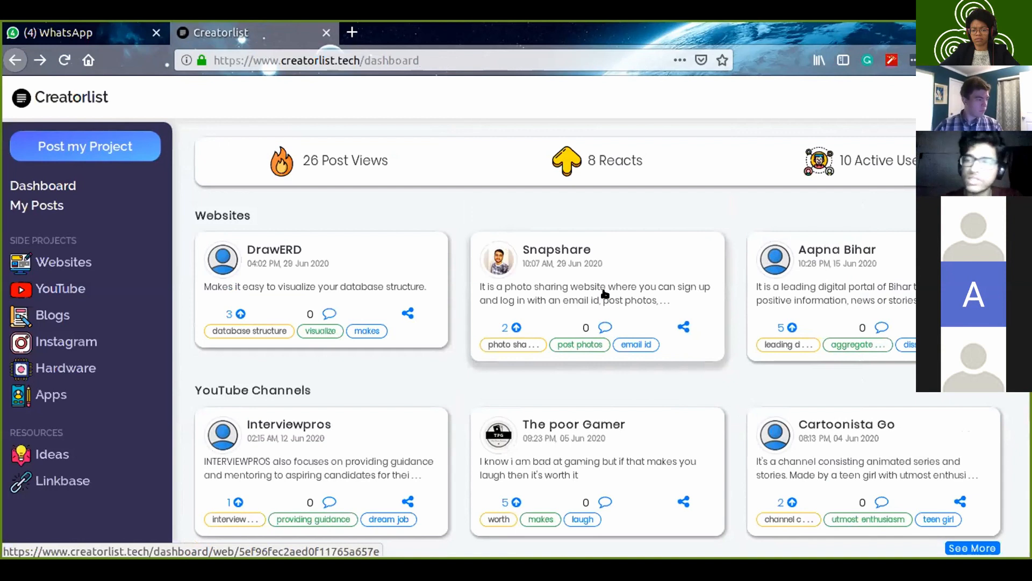
mouse_move(322, 263)
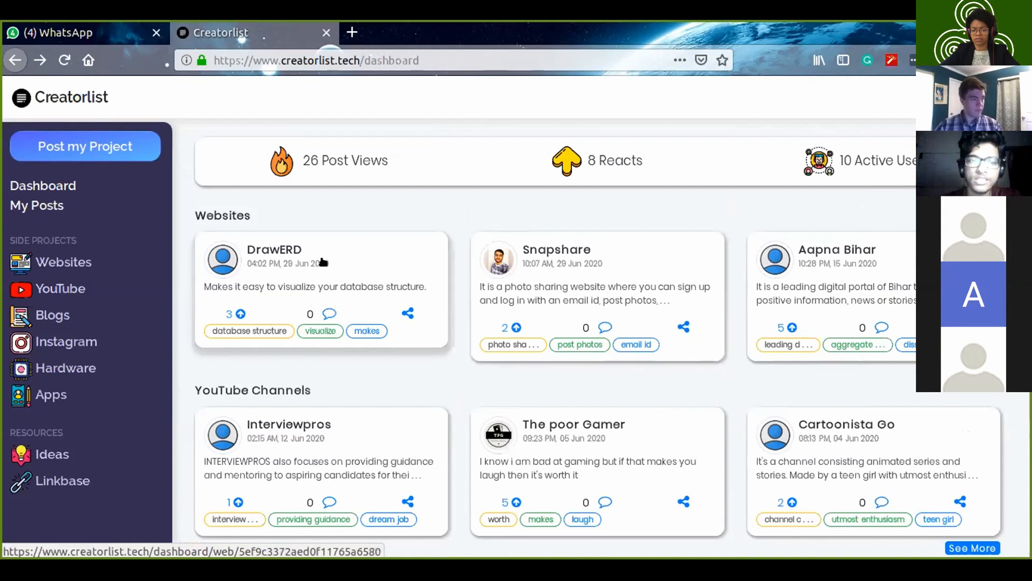
left_click(274, 249)
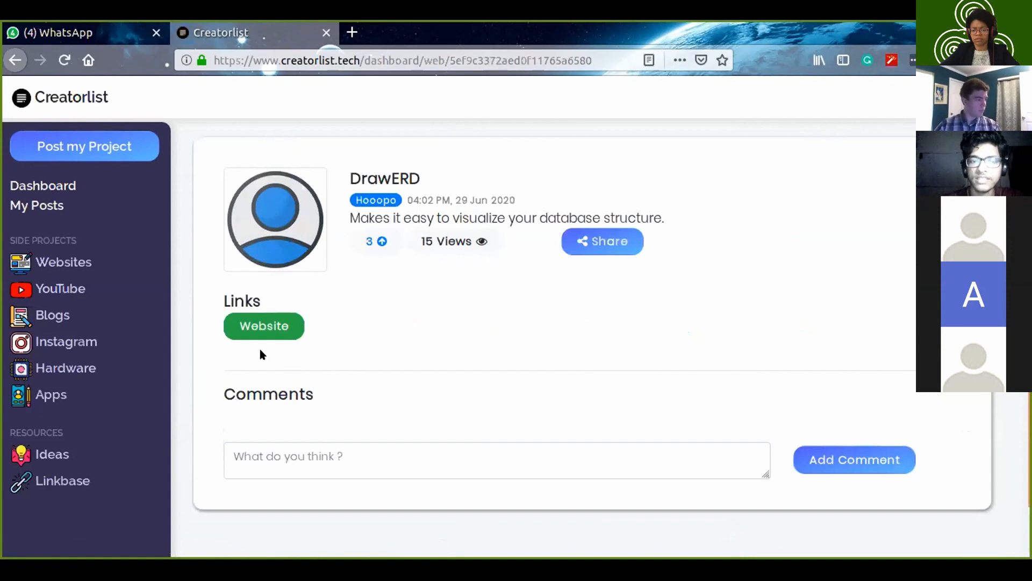
mouse_move(264, 325)
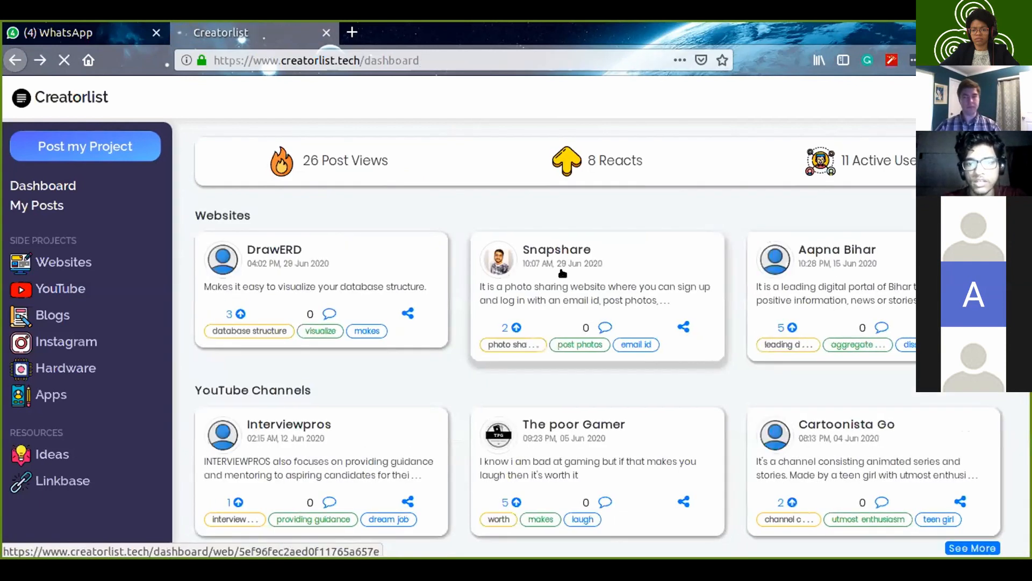
left_click(556, 249)
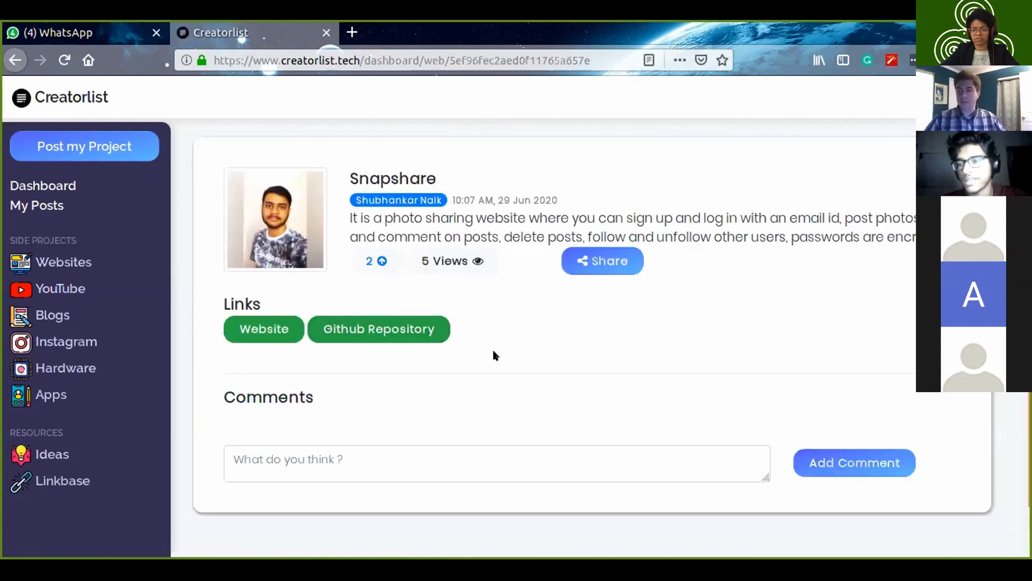
mouse_move(304, 342)
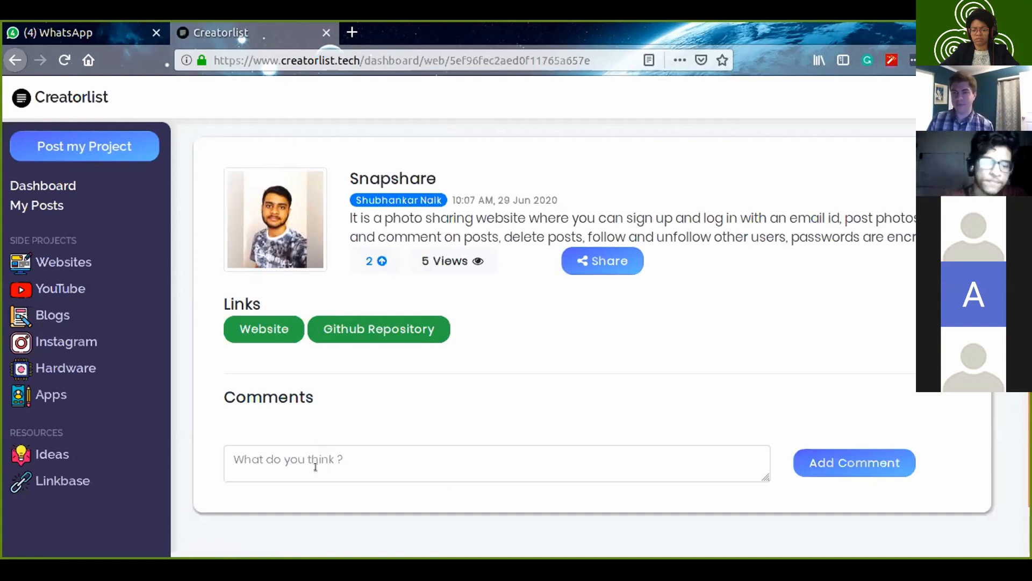
left_click(853, 462)
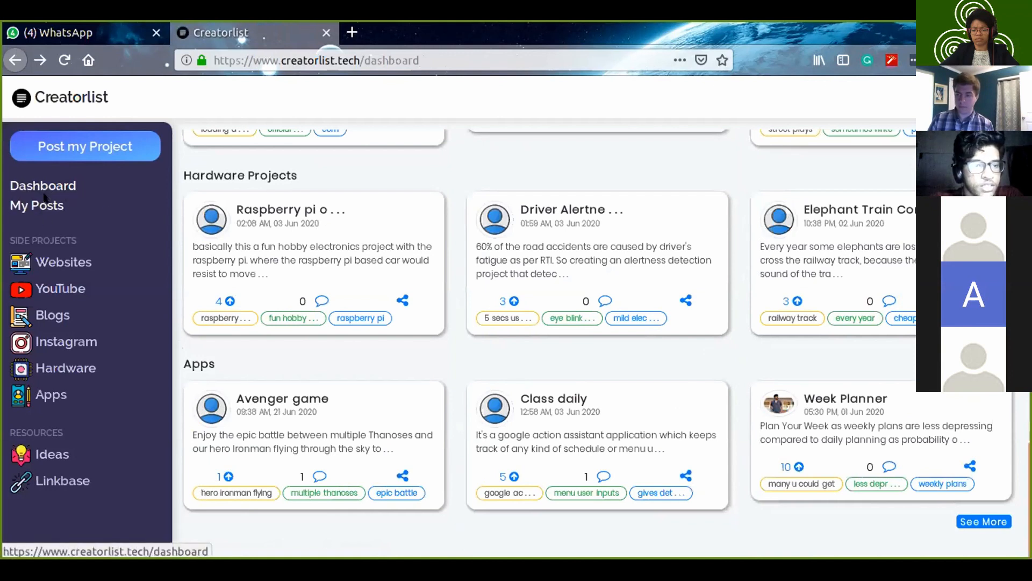
Step: Show My Posts with the 'What's Next' post, then go to the Websites category
left_click(38, 205)
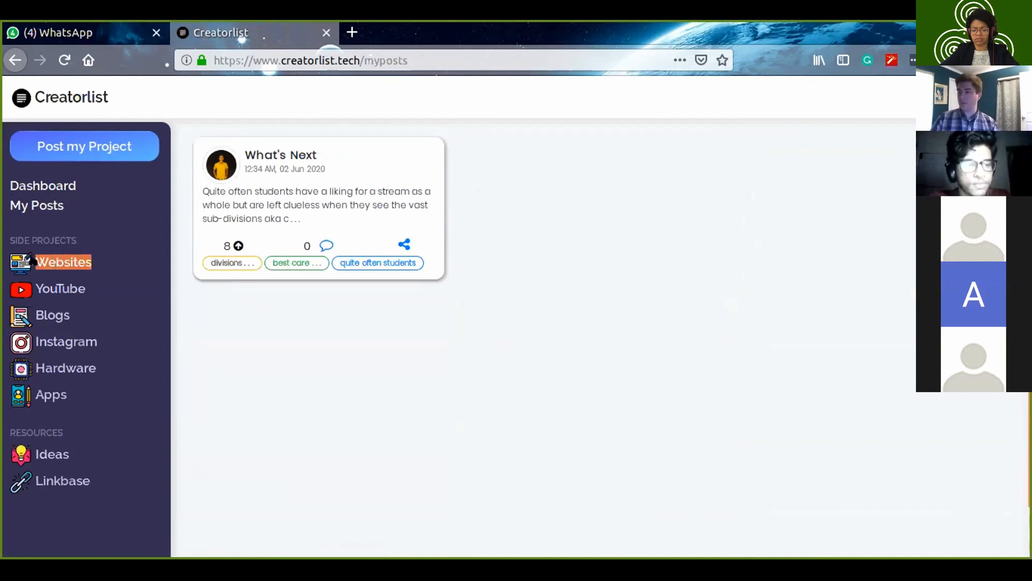
left_click(63, 261)
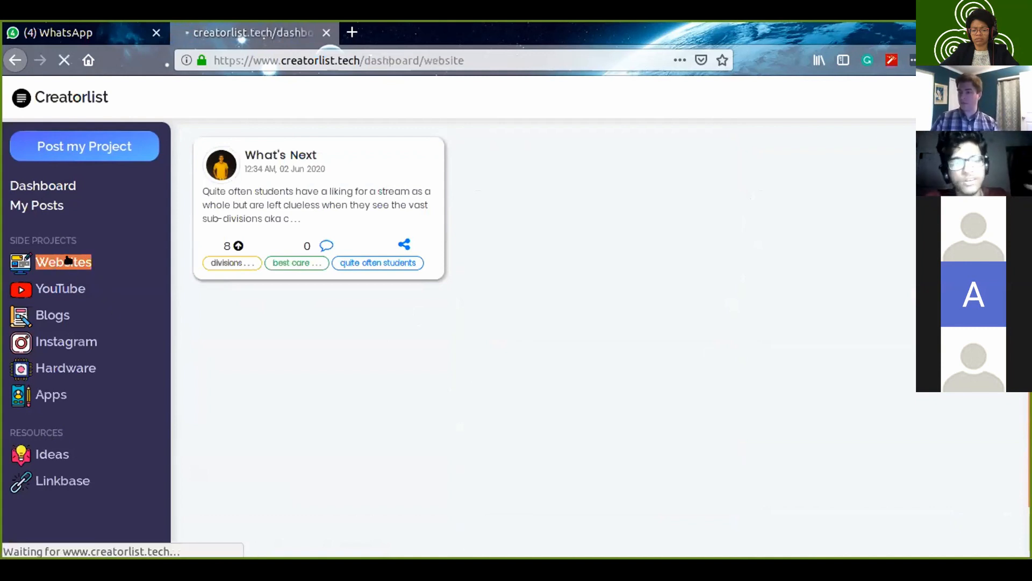
Step: Browse the Websites category projects, then switch to the YouTube channels listing
left_click(64, 262)
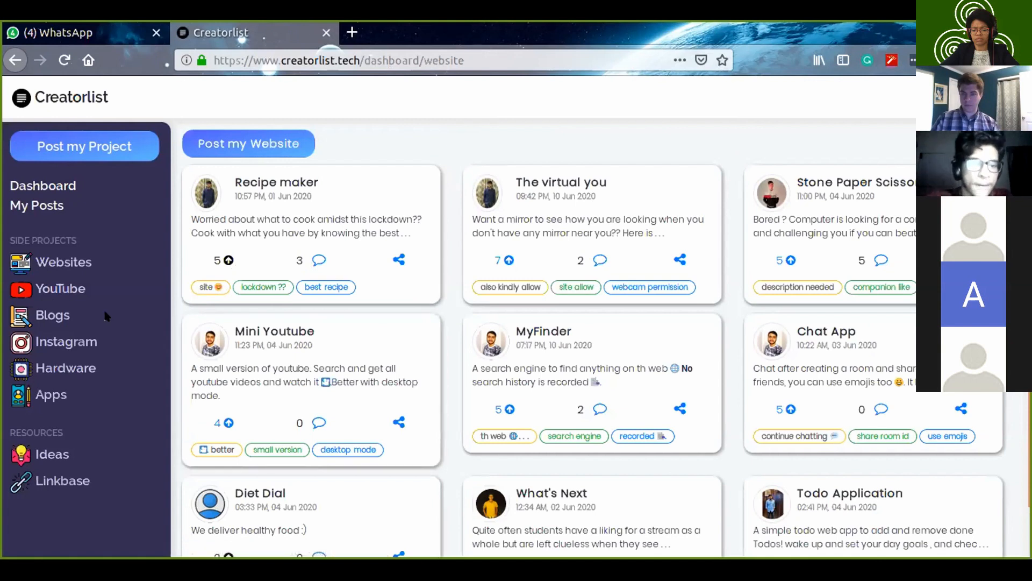
scroll("down", 3)
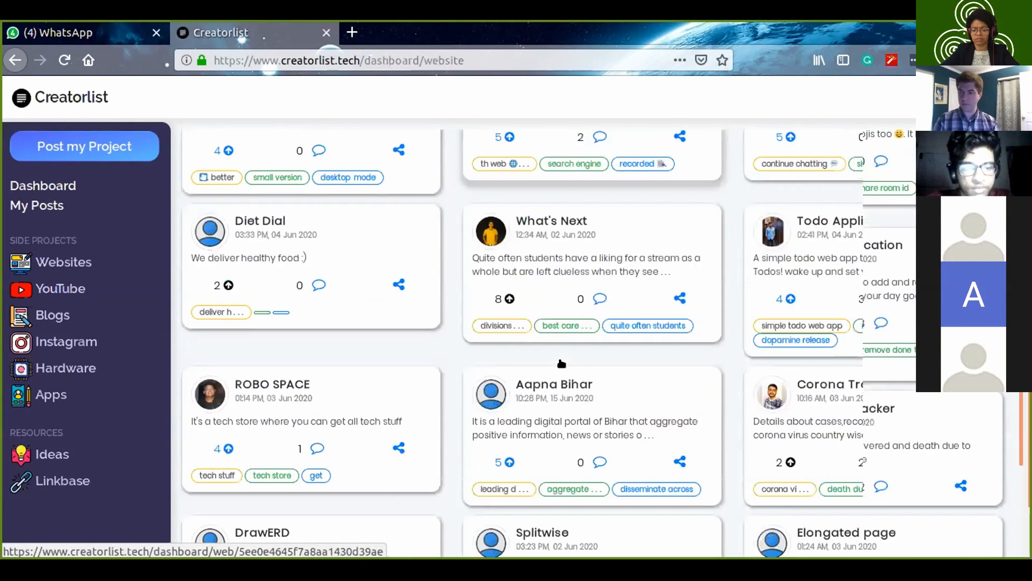
scroll("down", 3)
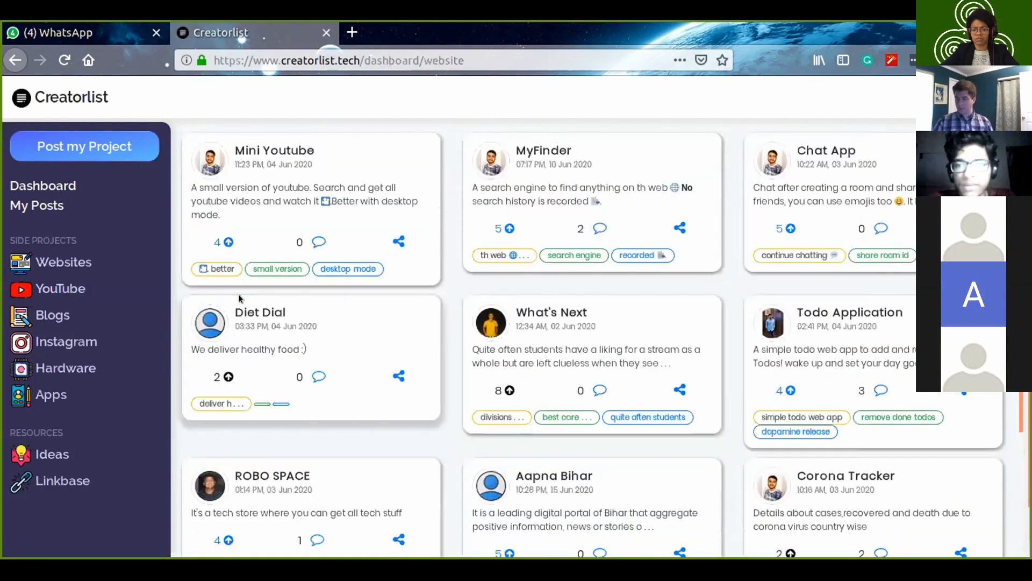
left_click(60, 288)
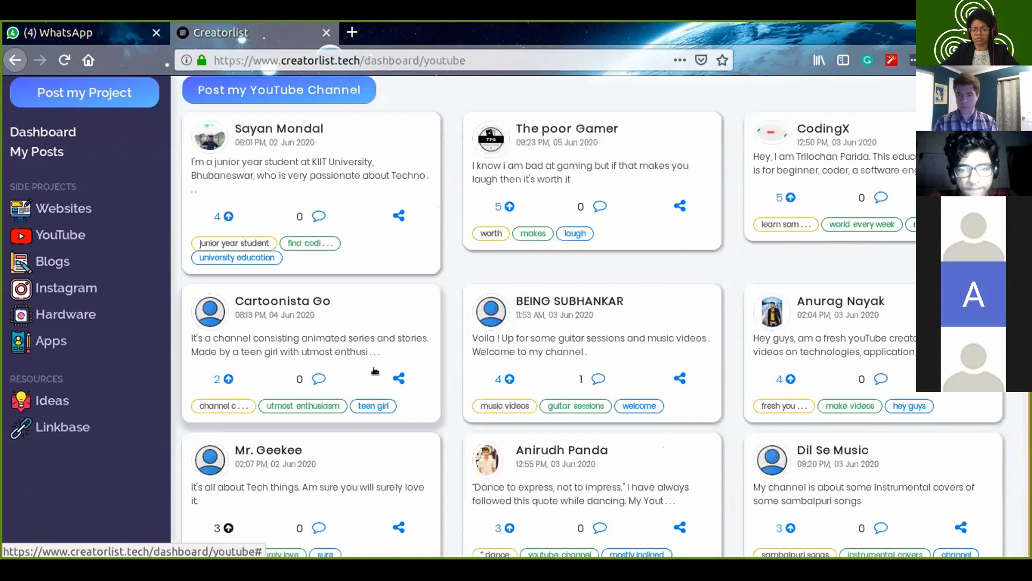
scroll("down", 3)
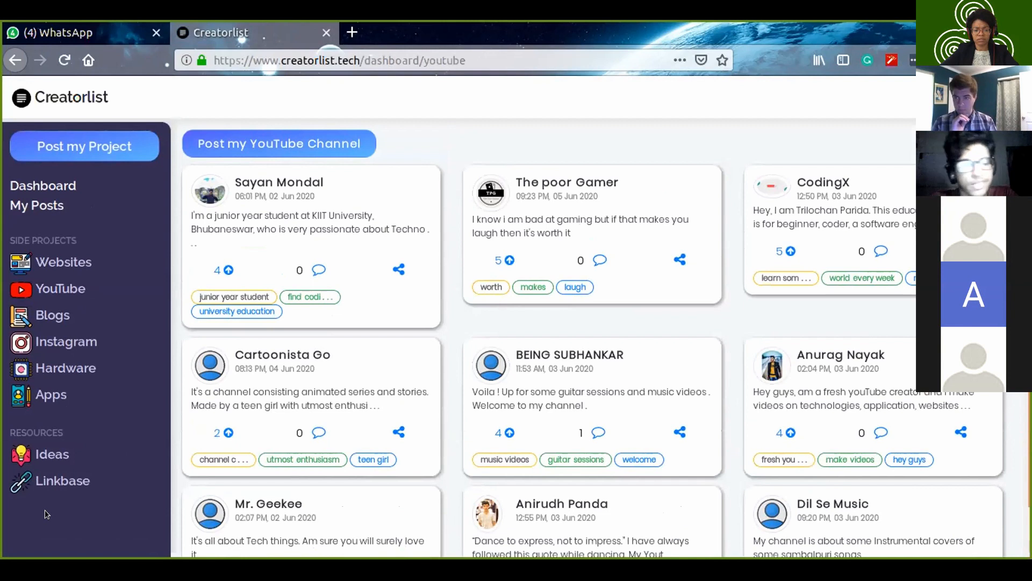
Step: Open the Ideas page listing ideas like 'Think lens' and a smart alarm clock
left_click(52, 454)
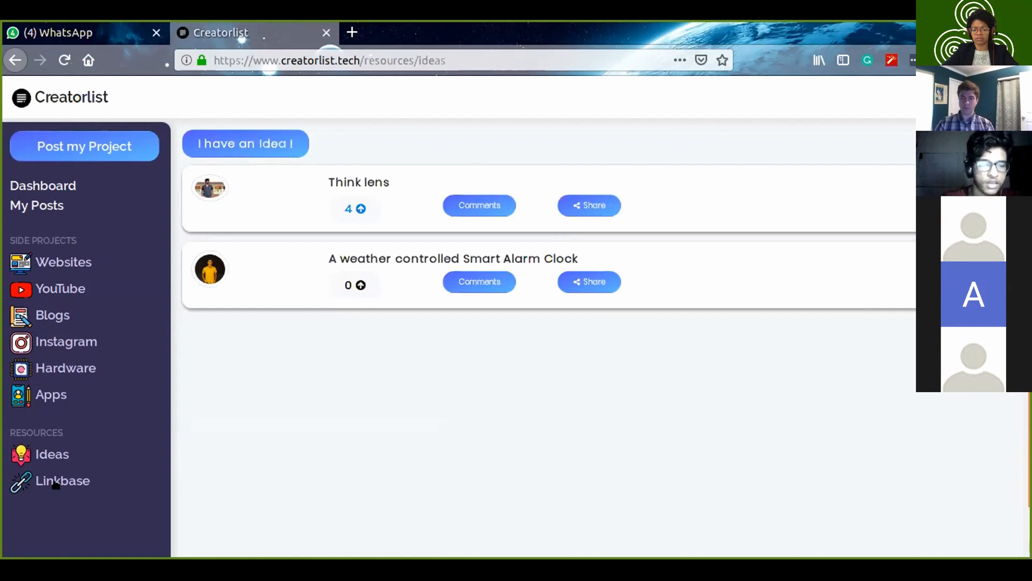
Step: Open Linkbase and scroll down to linklets like 'Smart Home Automation Using IoT'
left_click(61, 480)
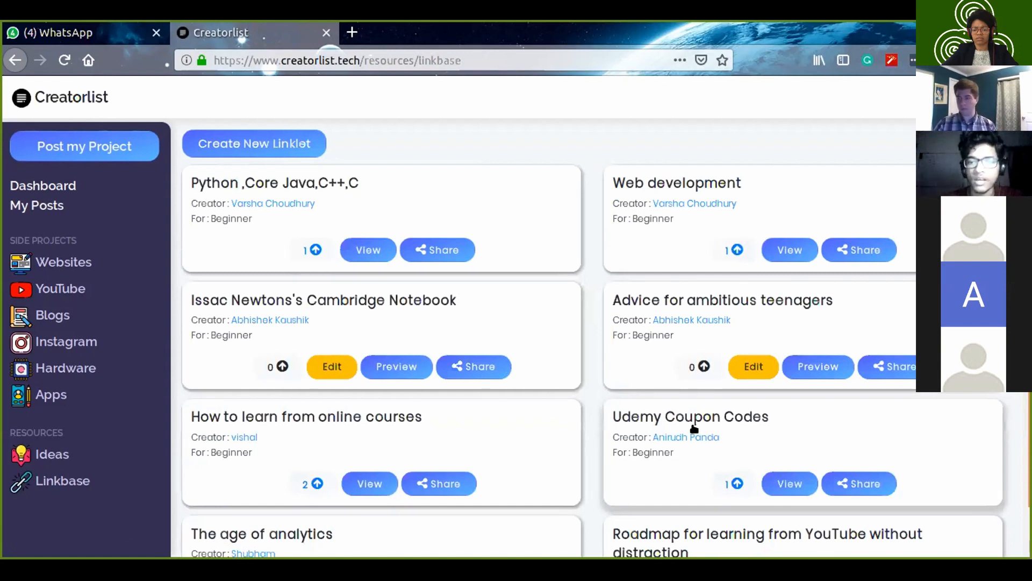
scroll("down", 3)
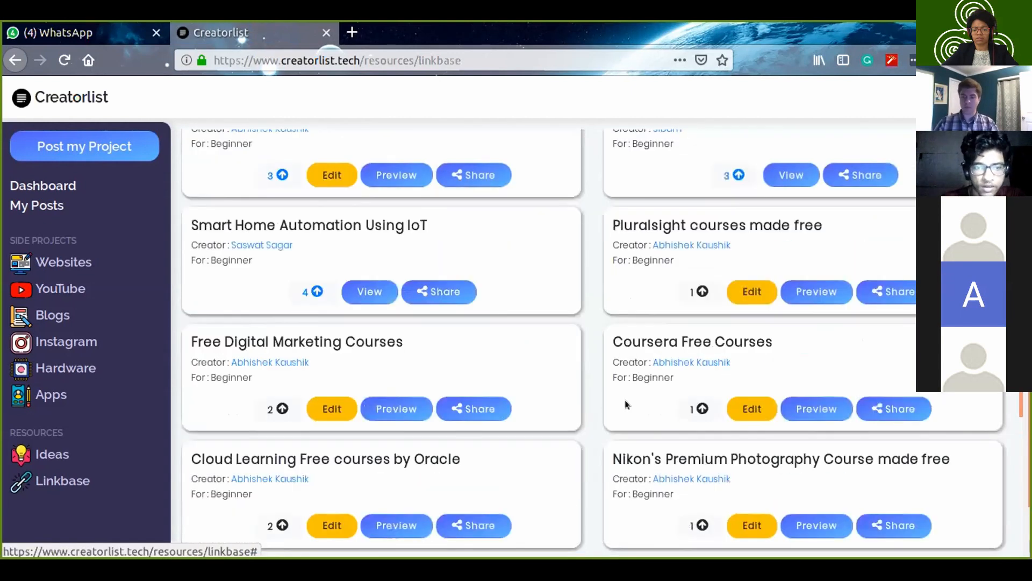
scroll("down", 3)
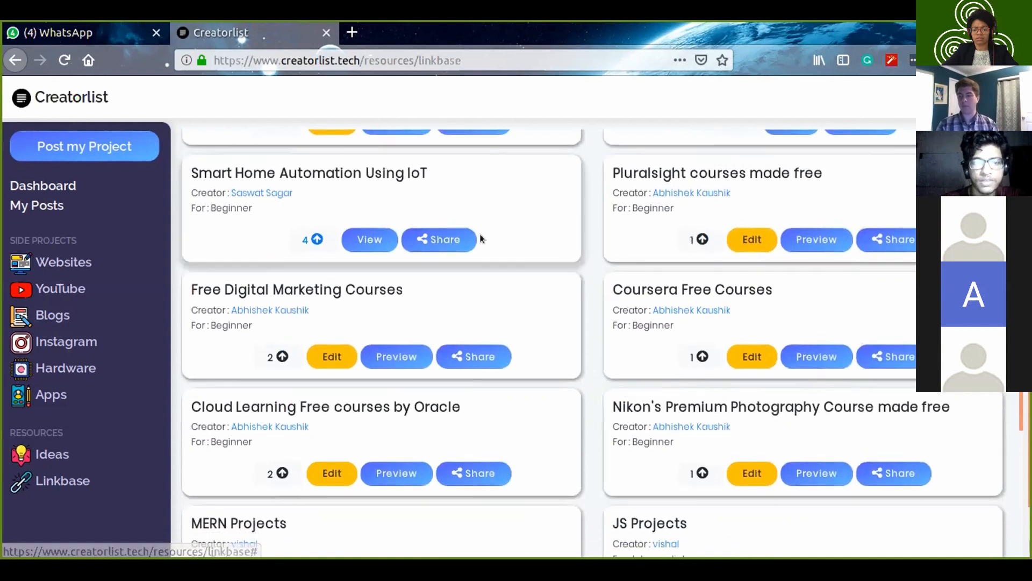
mouse_move(453, 190)
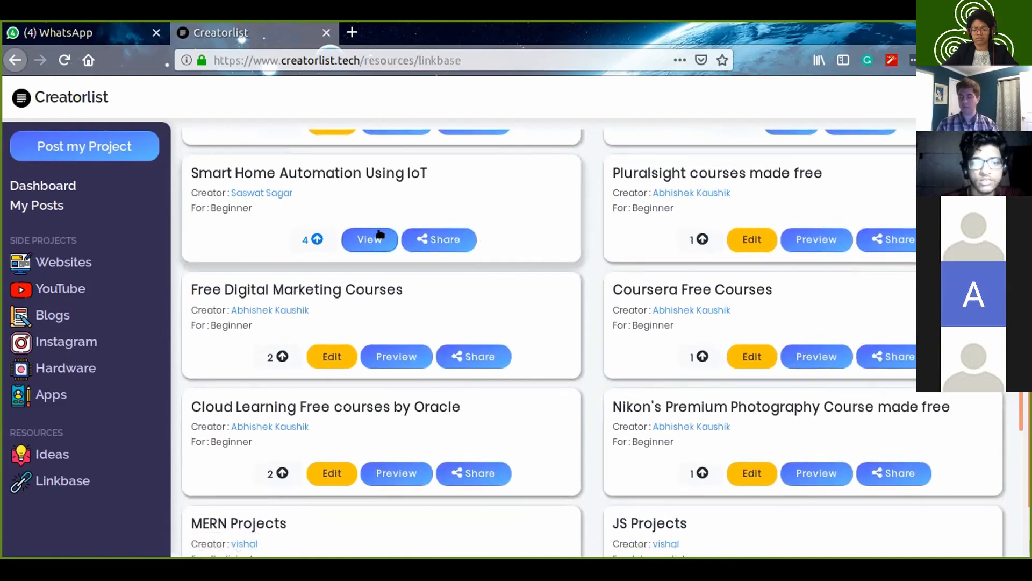
left_click(369, 239)
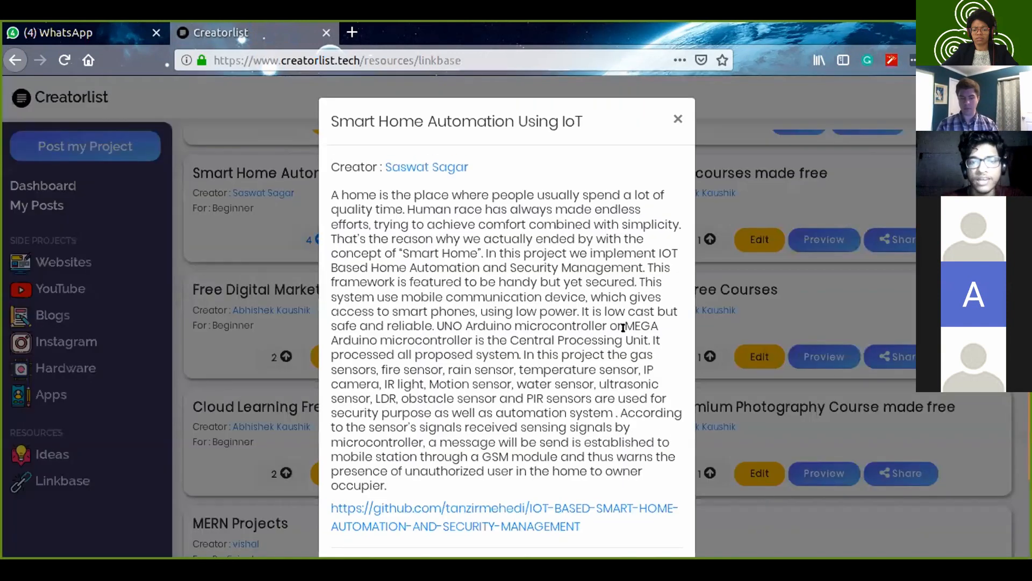
scroll("down", 3)
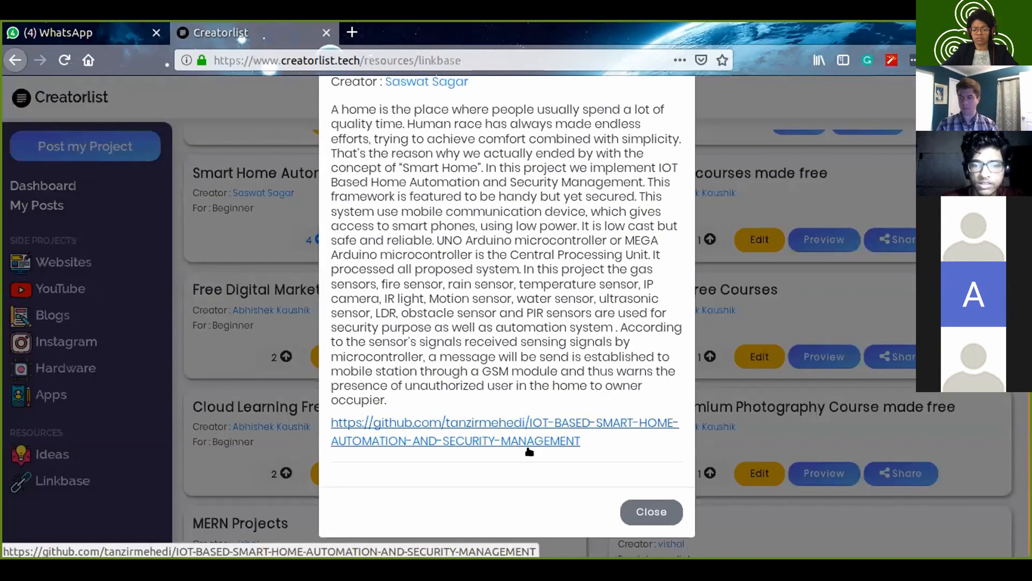
mouse_move(612, 212)
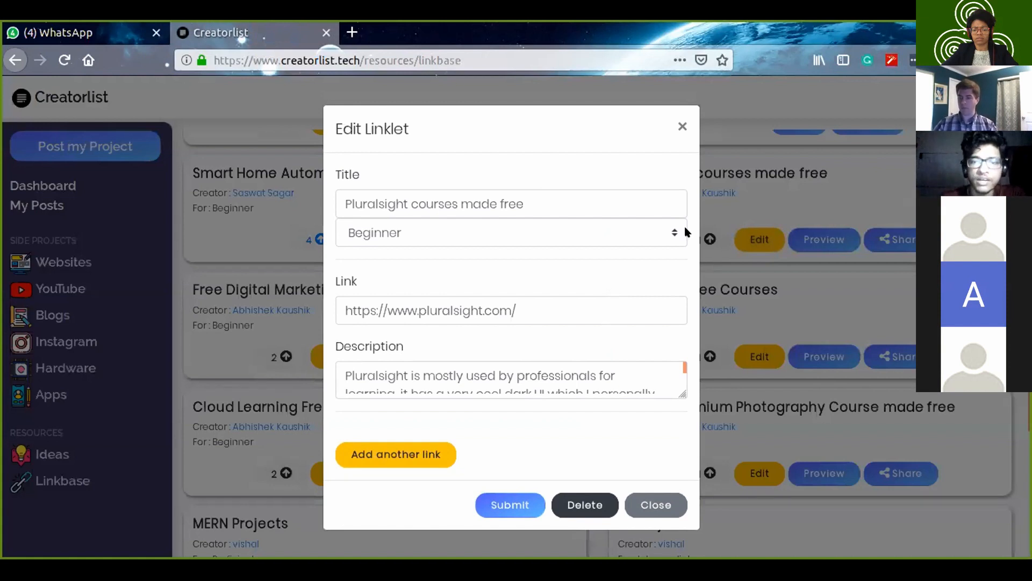
left_click(655, 504)
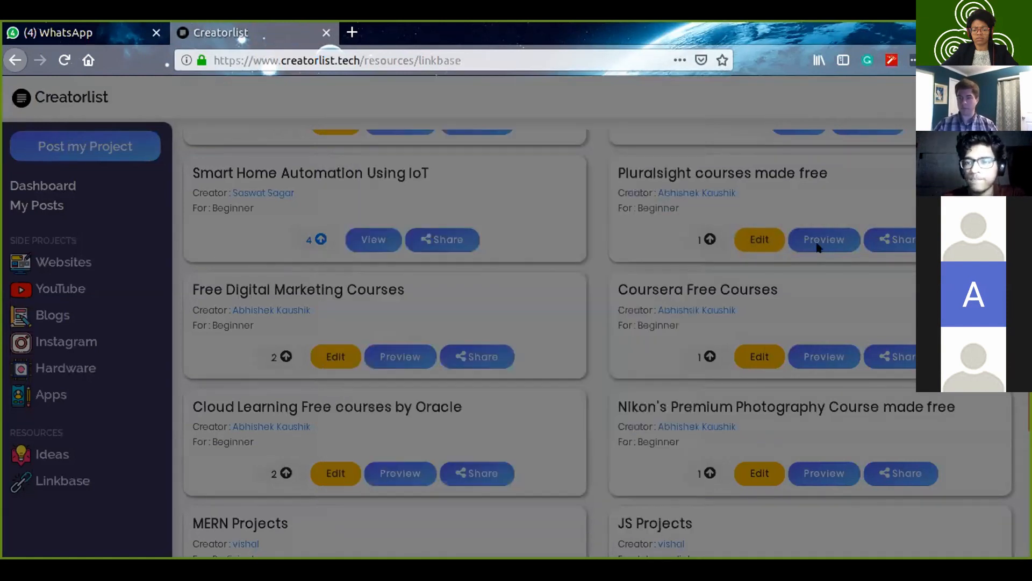
left_click(823, 239)
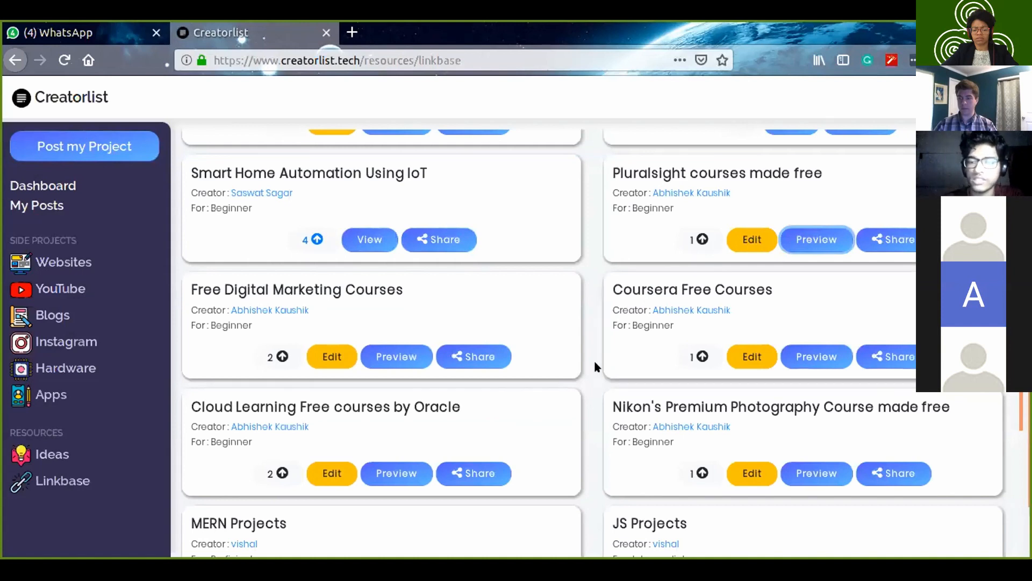
Step: Scroll the Linkbase list through web development, Competitive Programming and Hackathons linklets
scroll("down", 3)
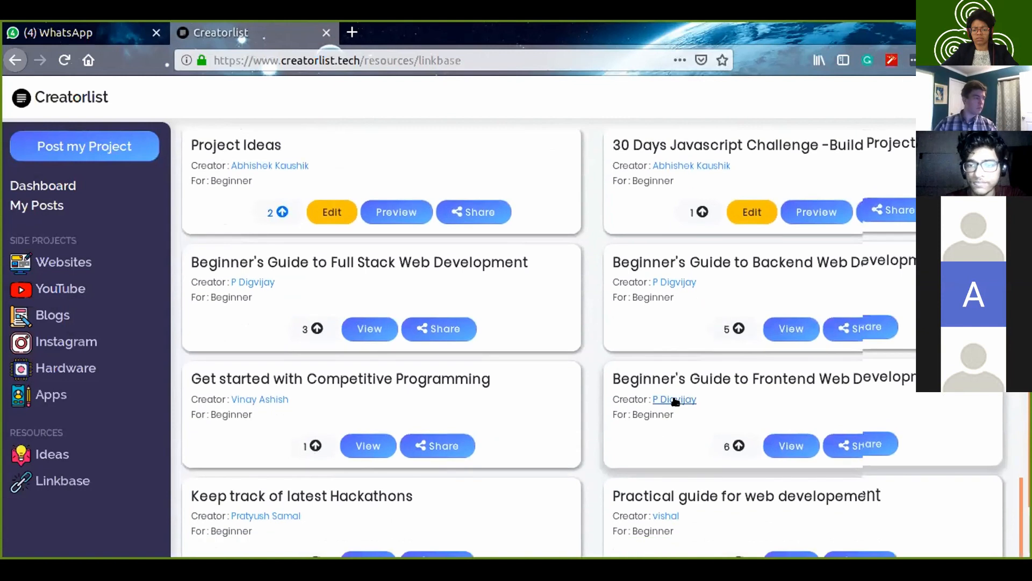
scroll("down", 3)
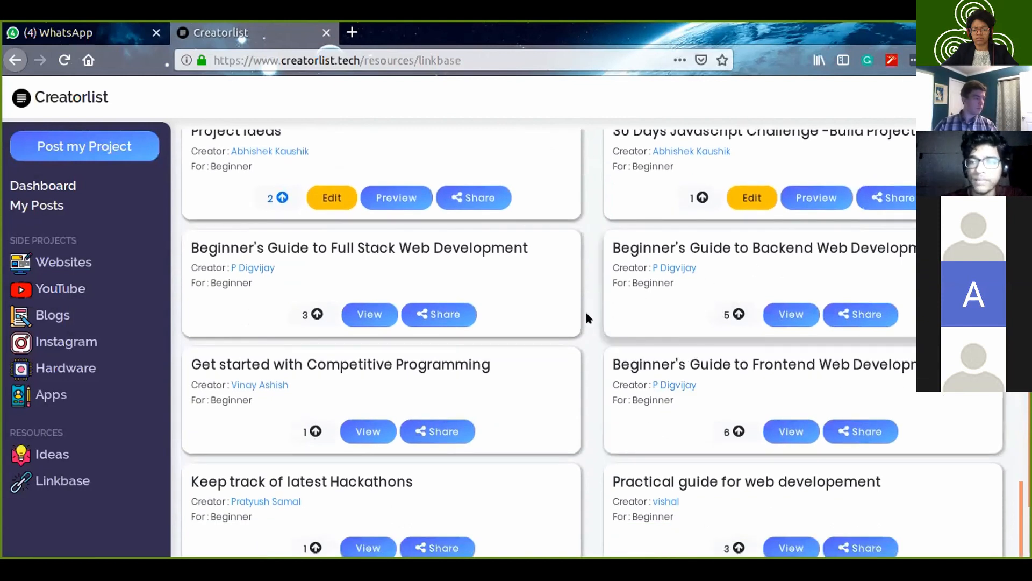
mouse_move(575, 323)
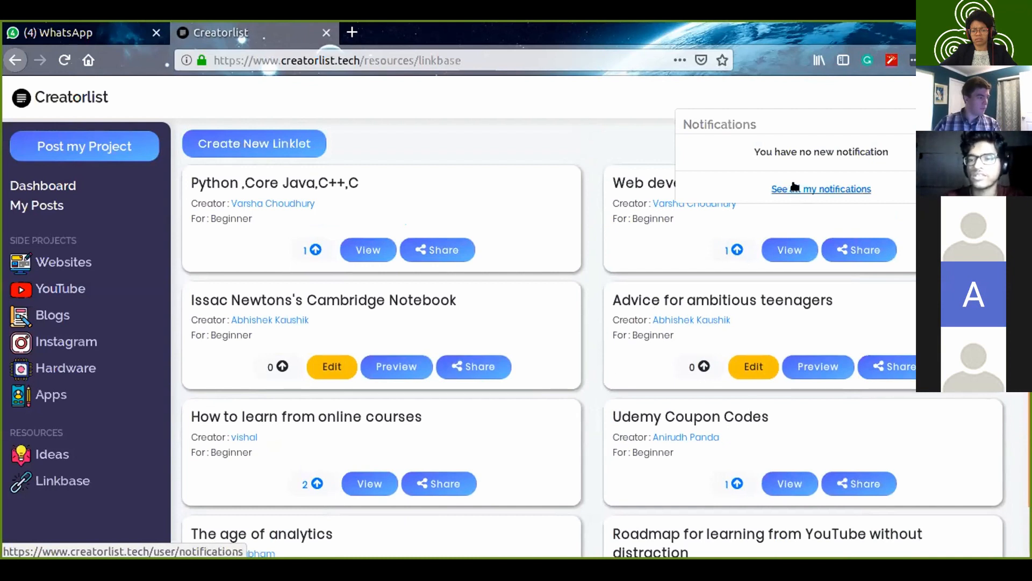
left_click(821, 189)
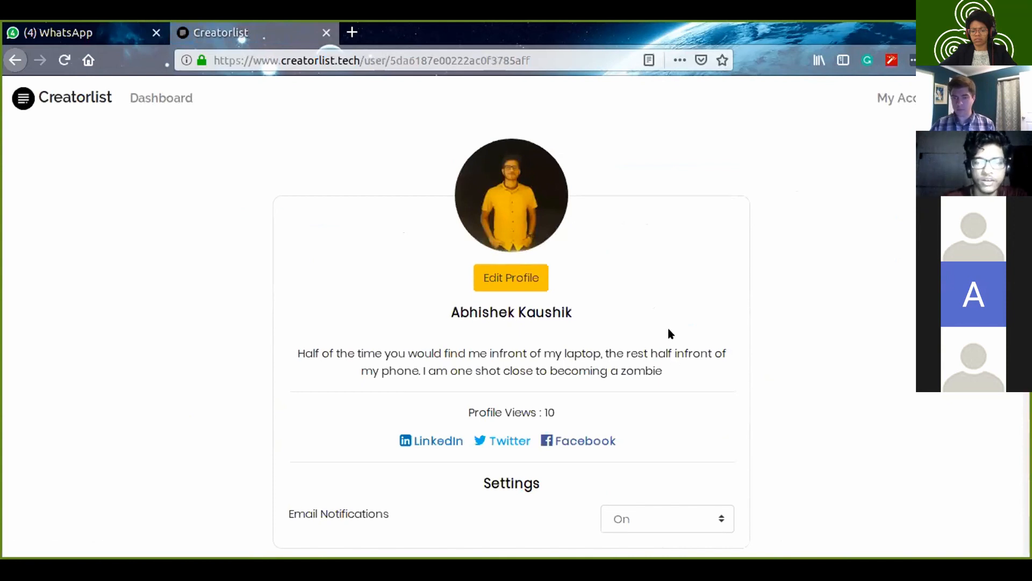
mouse_move(609, 440)
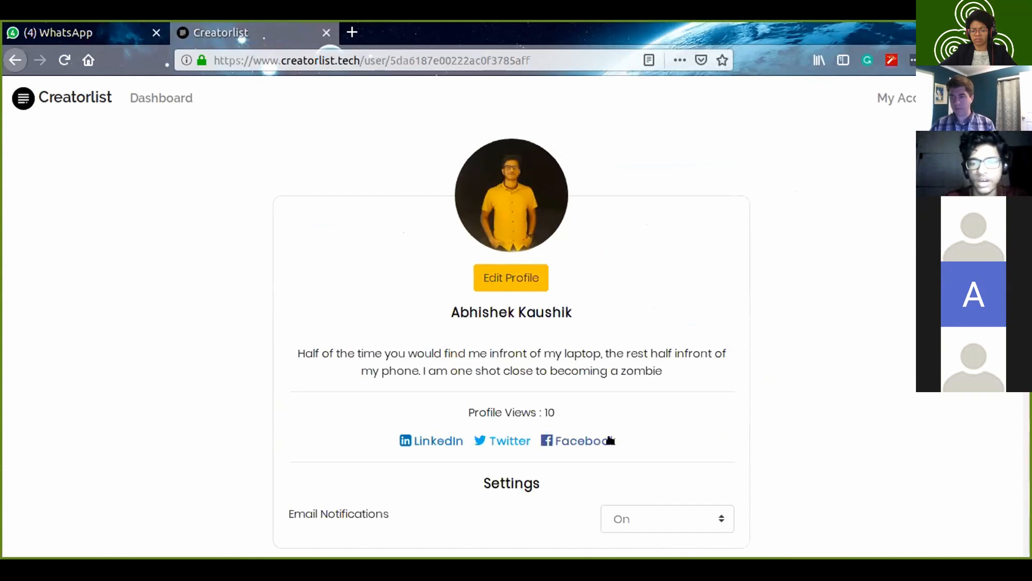
mouse_move(743, 427)
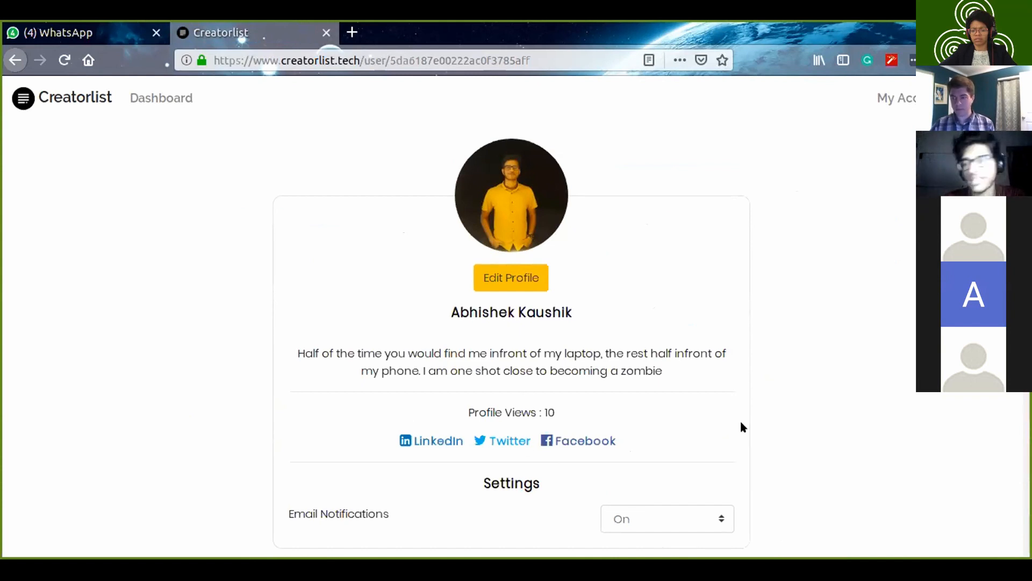
mouse_move(734, 443)
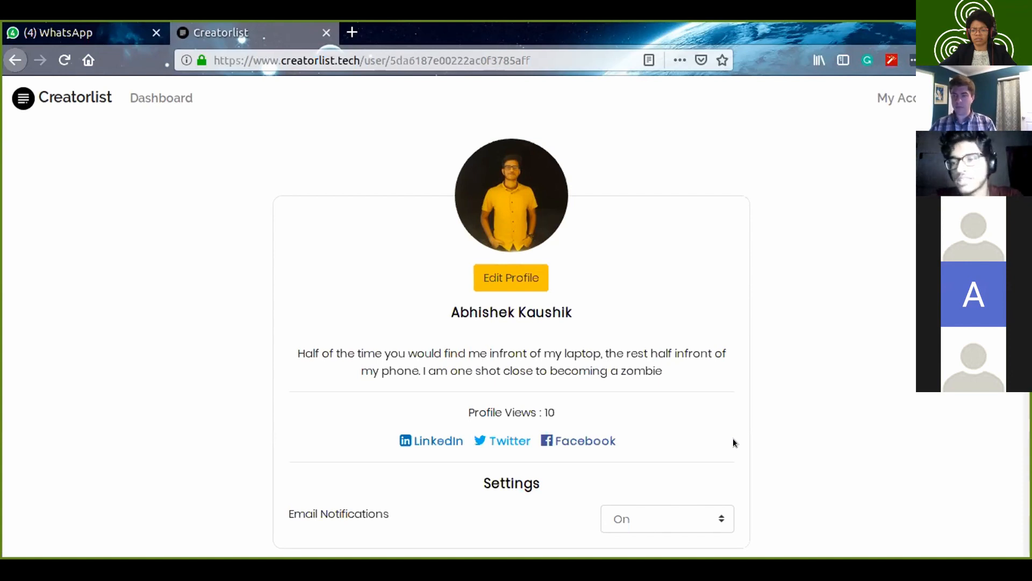
mouse_move(432, 428)
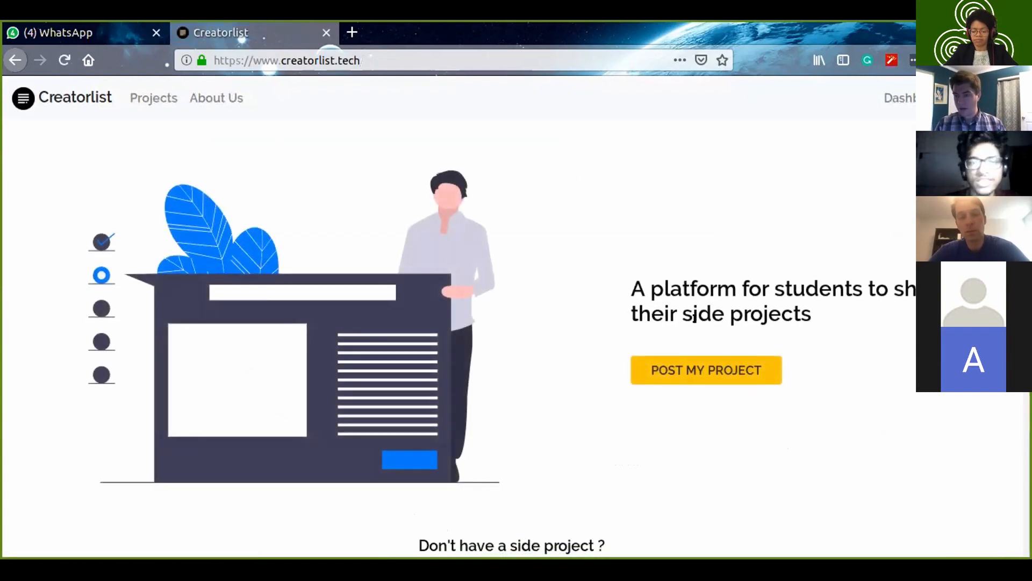
mouse_move(899, 97)
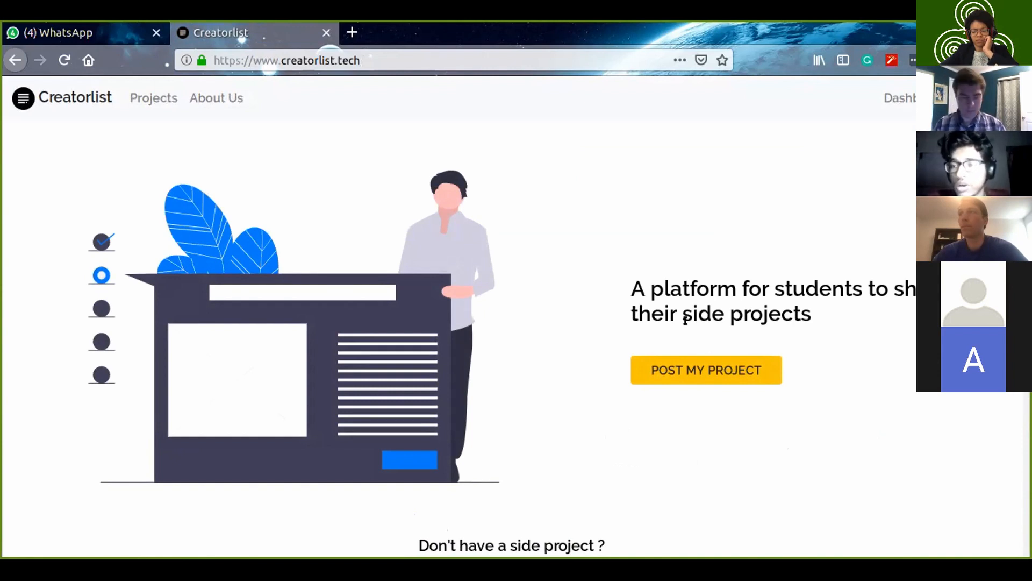
mouse_move(897, 98)
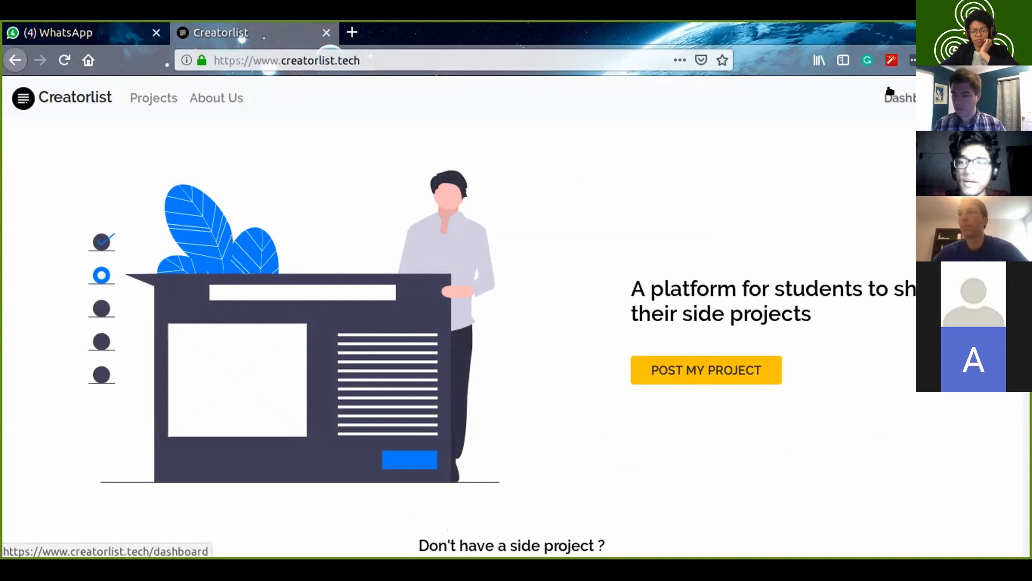
left_click(900, 98)
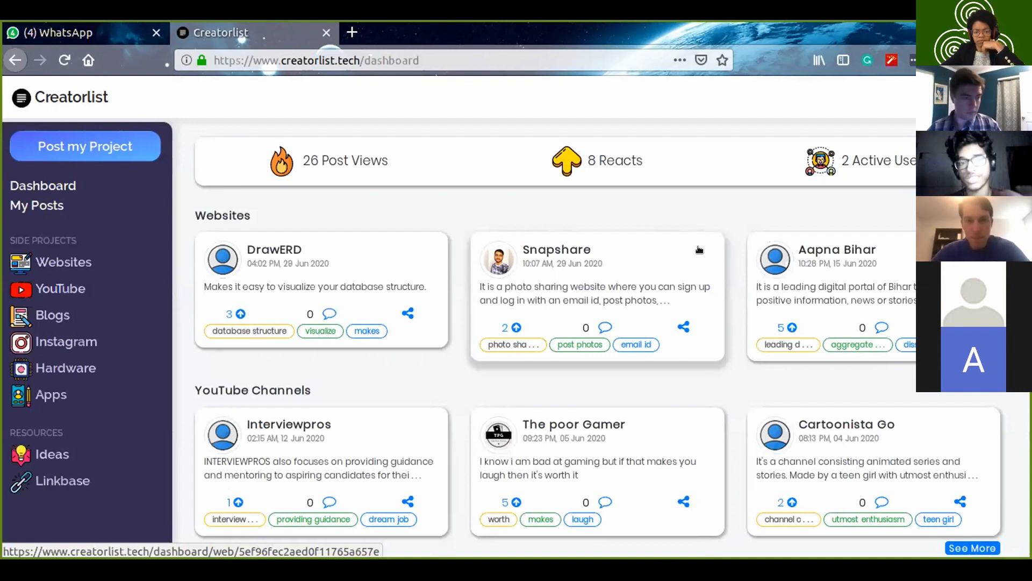
mouse_move(559, 231)
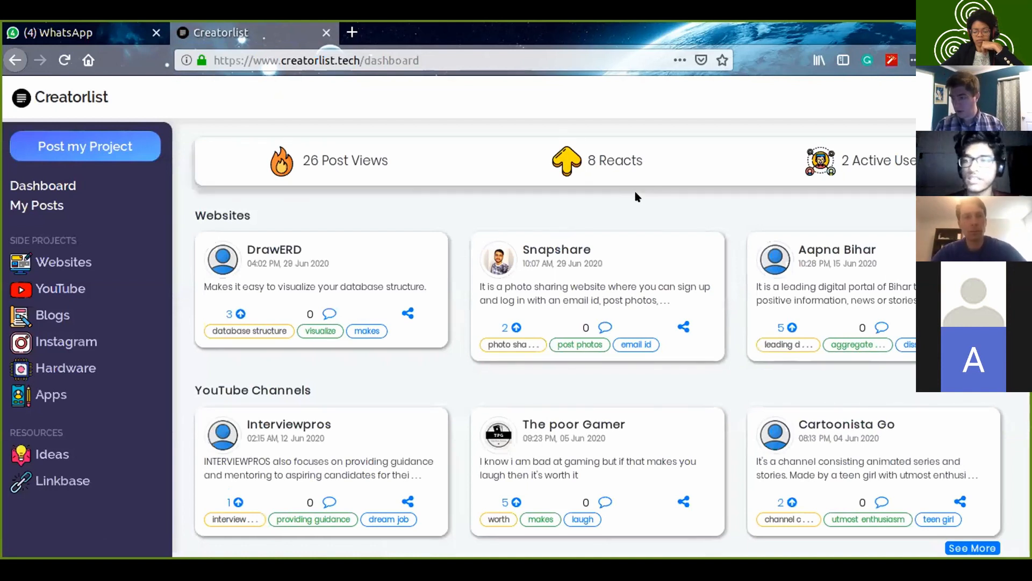
left_click(819, 160)
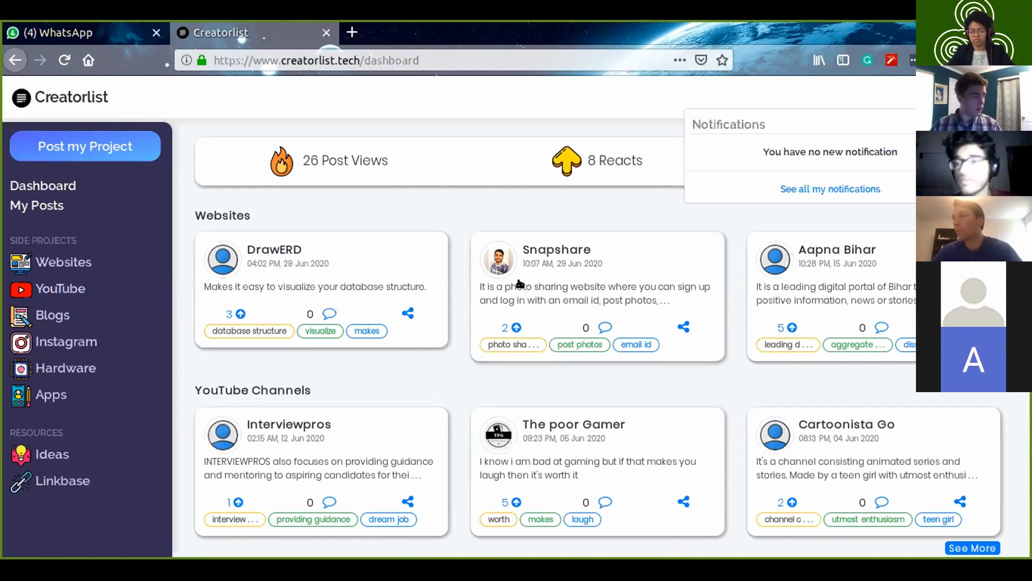
mouse_move(830, 189)
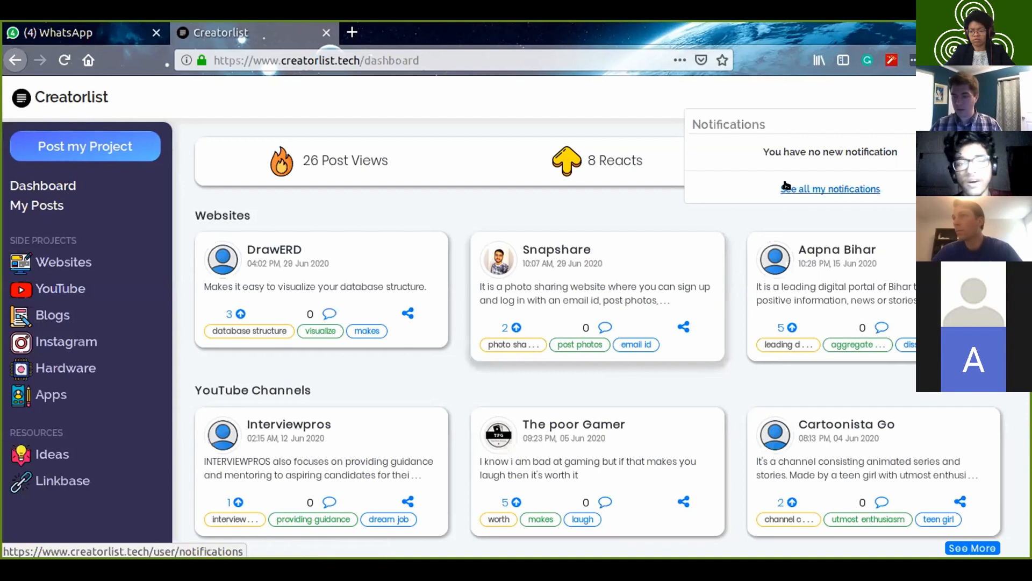
mouse_move(625, 202)
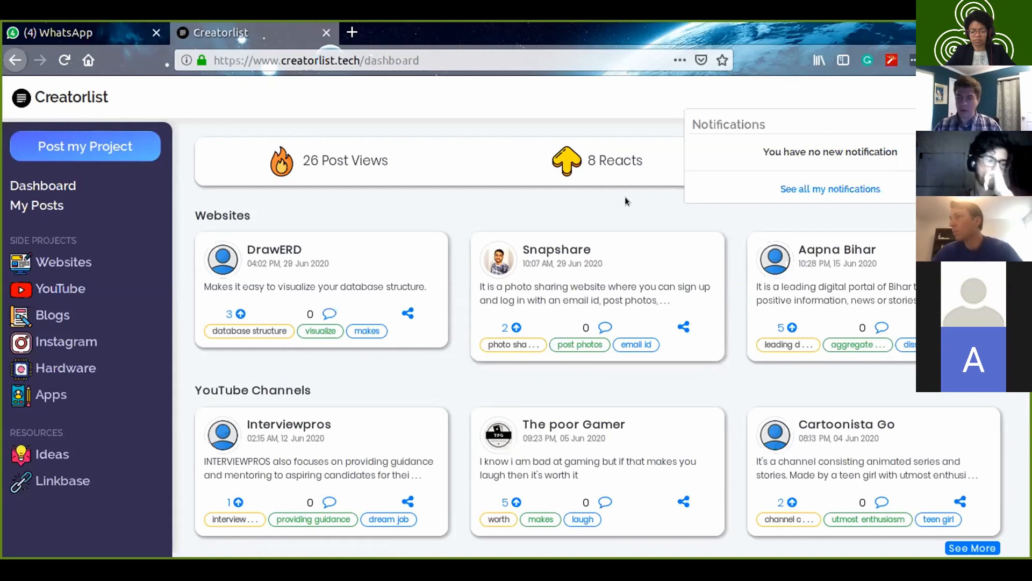
mouse_move(596, 213)
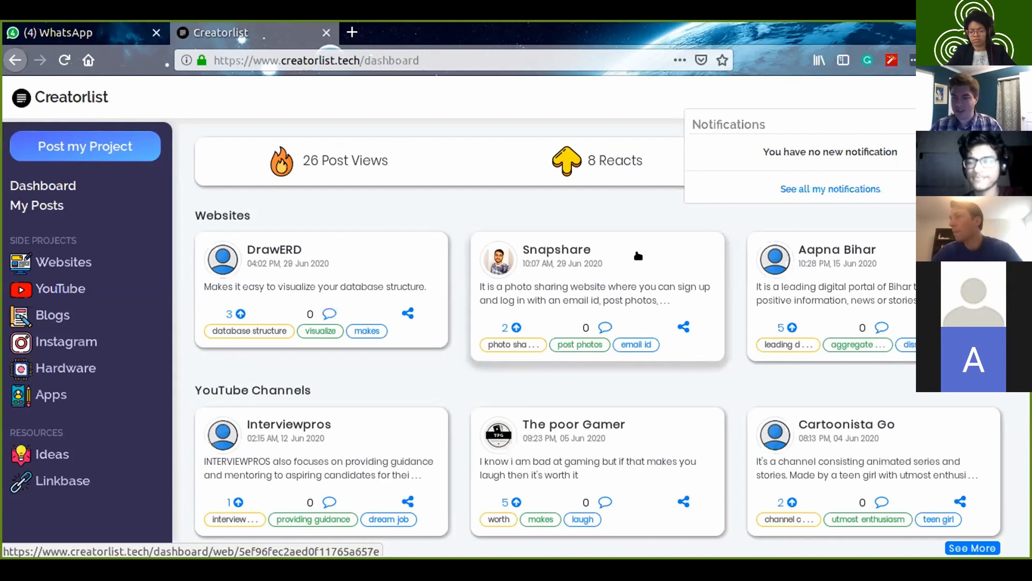
mouse_move(546, 249)
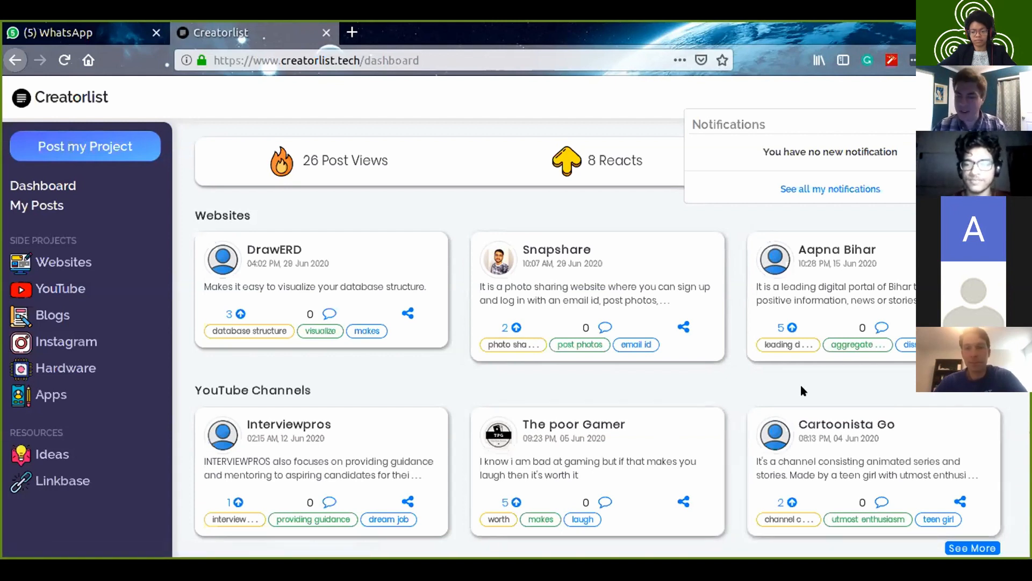
mouse_move(876, 342)
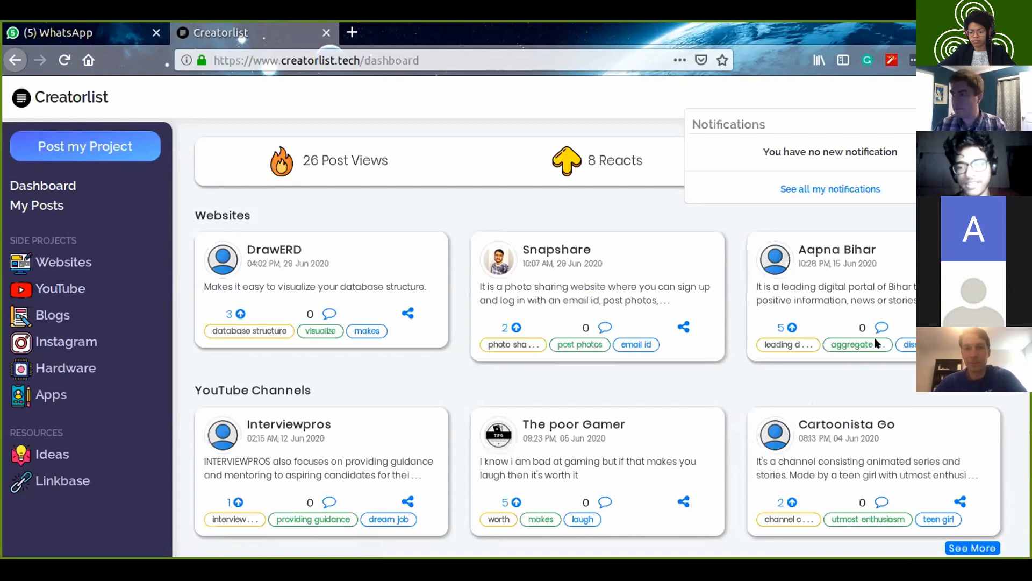